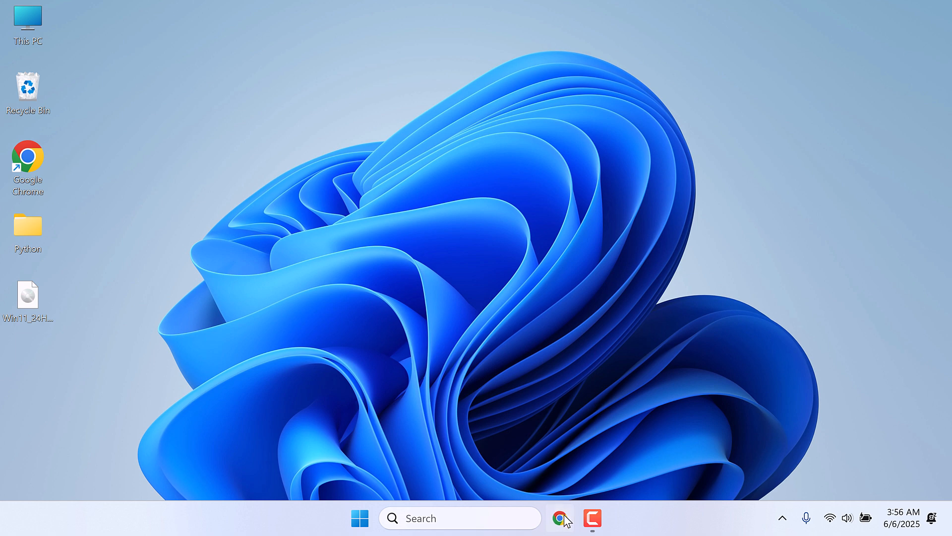
Launch Google Chrome and search the web for 'download windows 11'.
{"action": "left_click", "coordinate": [560, 518]}
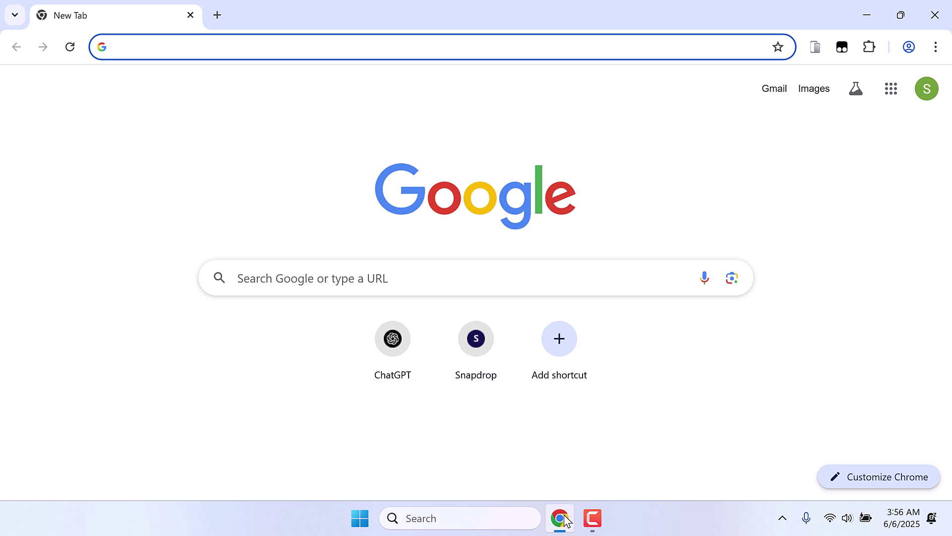
{"action": "type", "text": "down"}
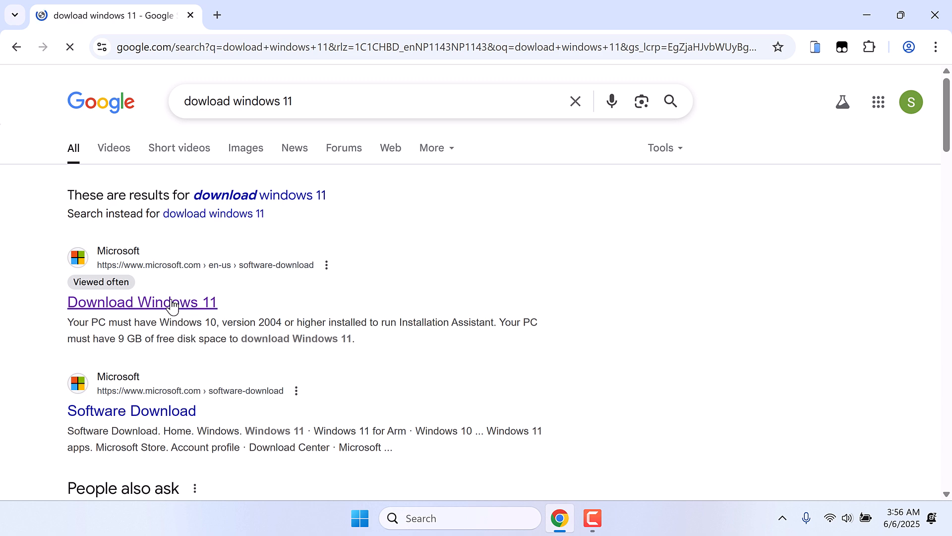
Go to Microsoft's Download Windows 11 page and reach the ISO download section.
{"action": "left_click", "coordinate": [142, 302]}
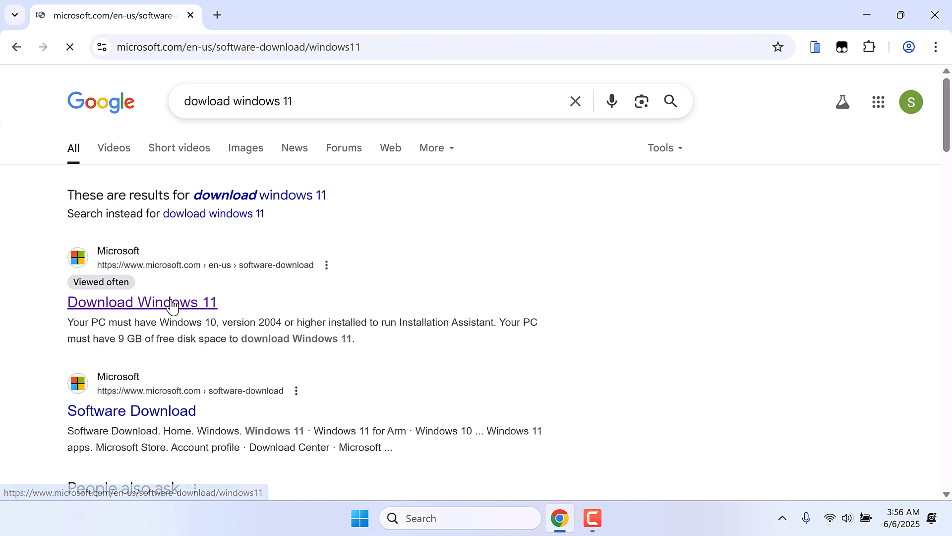
{"action": "left_click", "coordinate": [142, 302]}
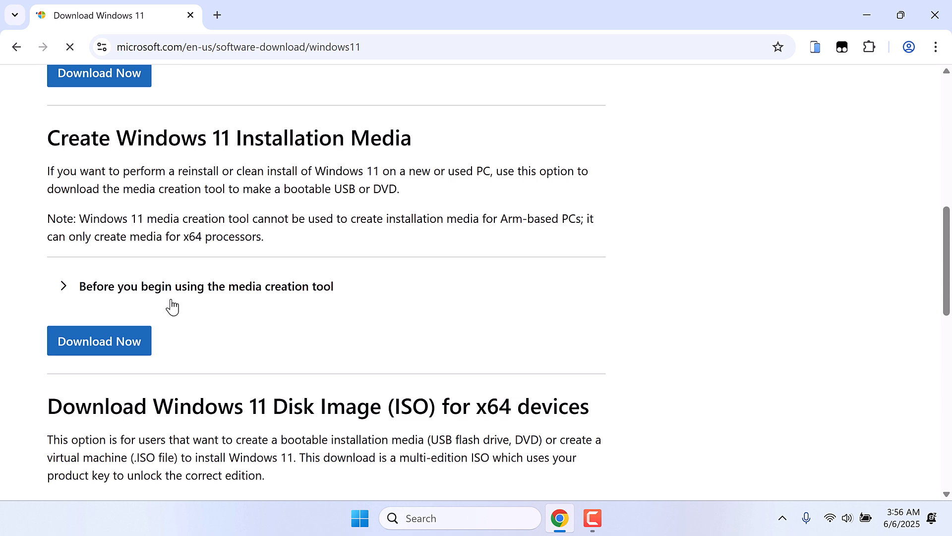
{"action": "scroll", "scroll_direction": "down", "scroll_amount": 3}
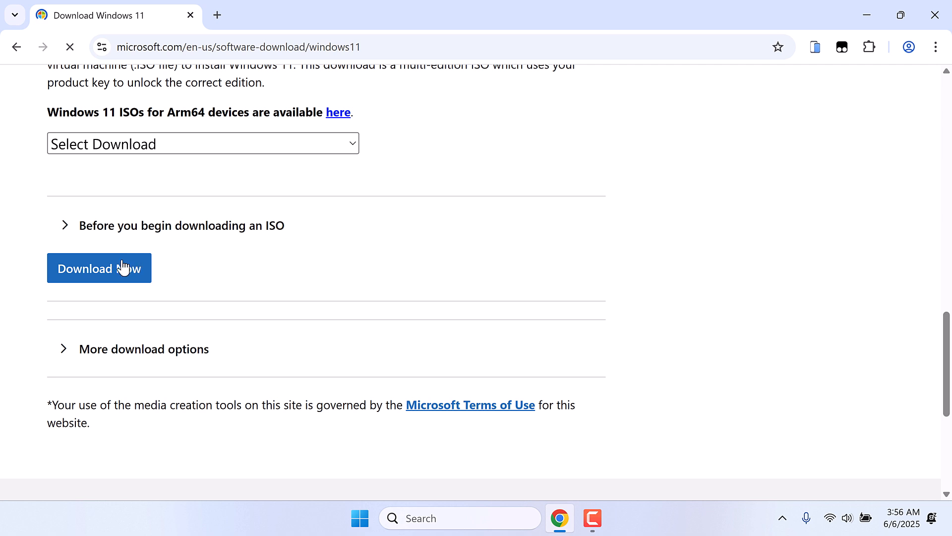
{"action": "left_click", "coordinate": [98, 268]}
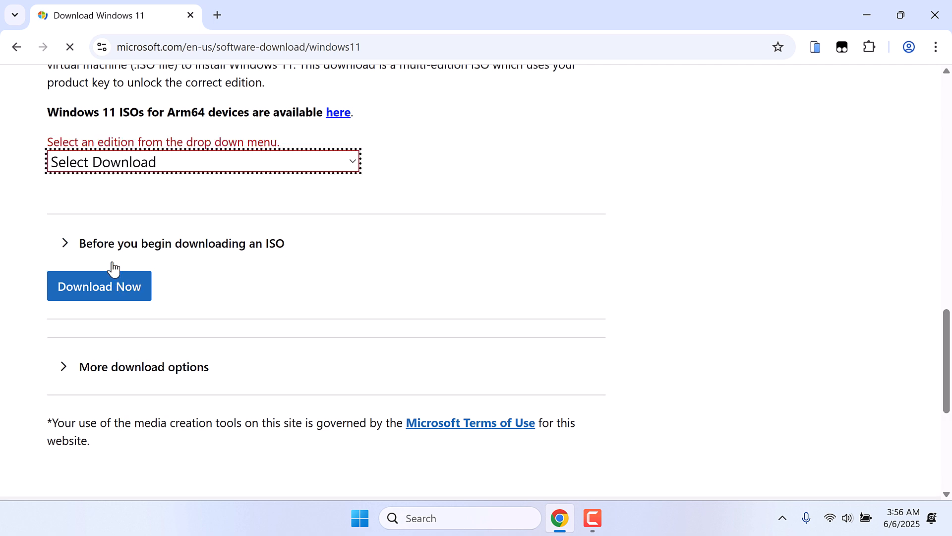
Choose 'Windows 11 (multi-edition ISO for x64 devices)' and confirm it with Download Now.
{"action": "left_click", "coordinate": [203, 161]}
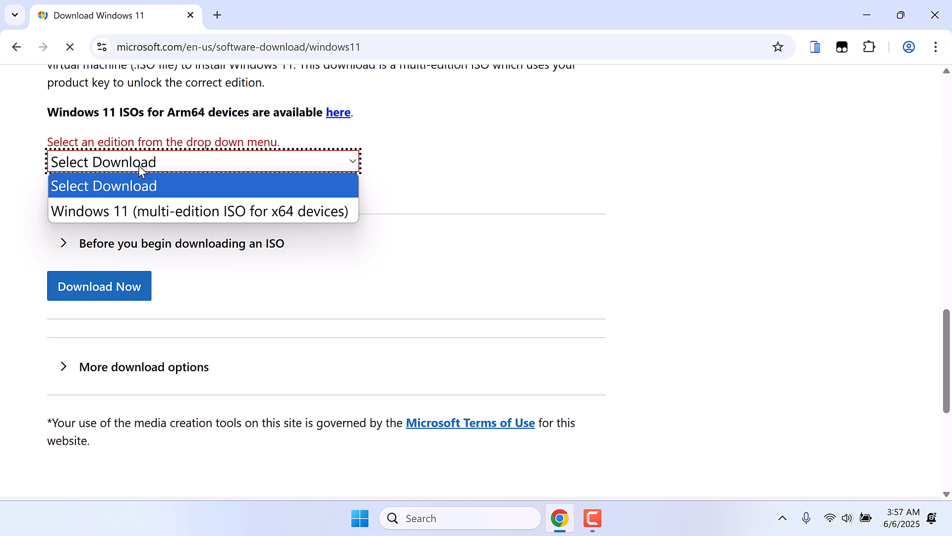
{"action": "mouse_move", "coordinate": [146, 214]}
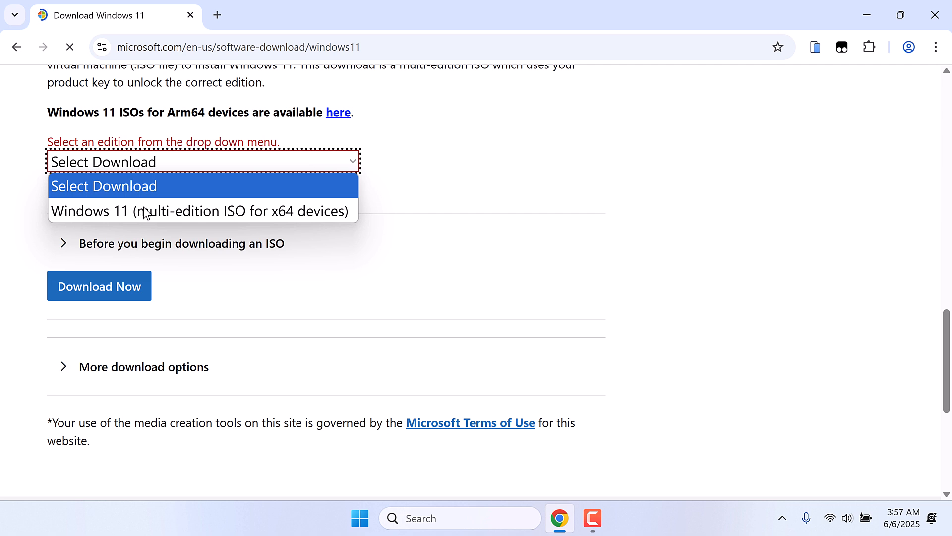
{"action": "left_click", "coordinate": [201, 211]}
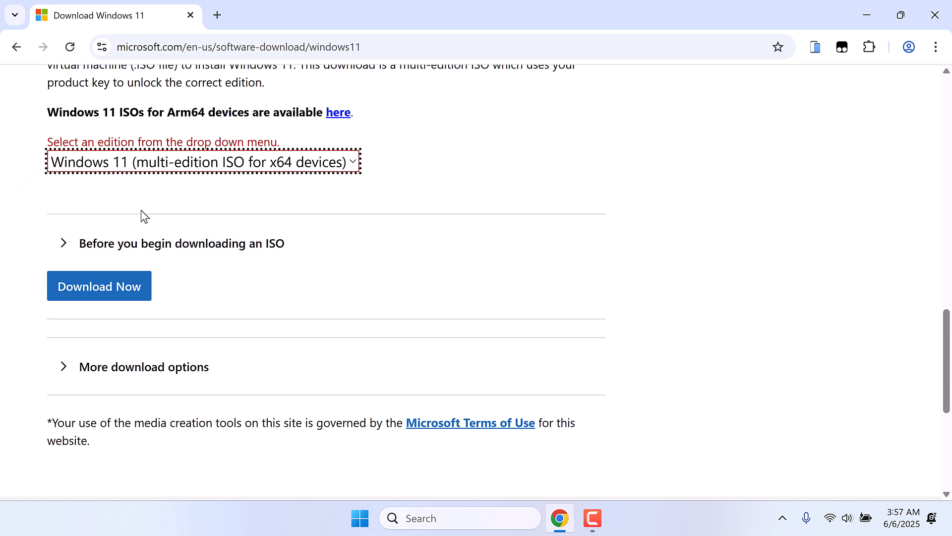
{"action": "left_click", "coordinate": [99, 286]}
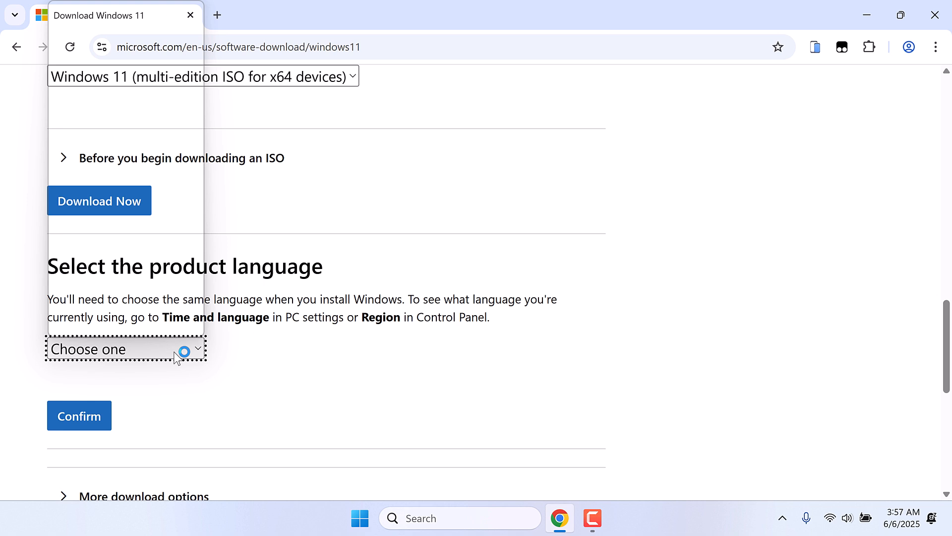
Select English (United States) as the product language and confirm it.
{"action": "left_click", "coordinate": [126, 348]}
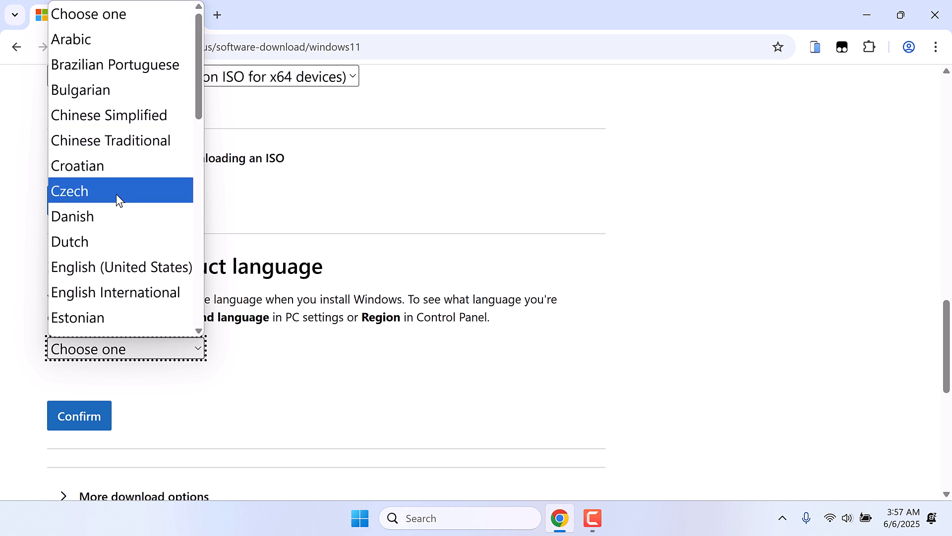
{"action": "left_click", "coordinate": [121, 267]}
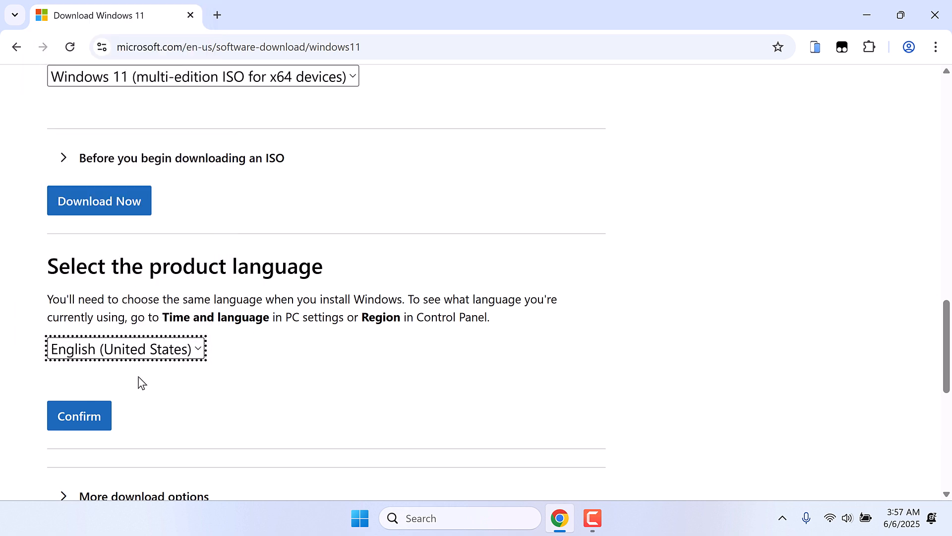
{"action": "left_click", "coordinate": [79, 415]}
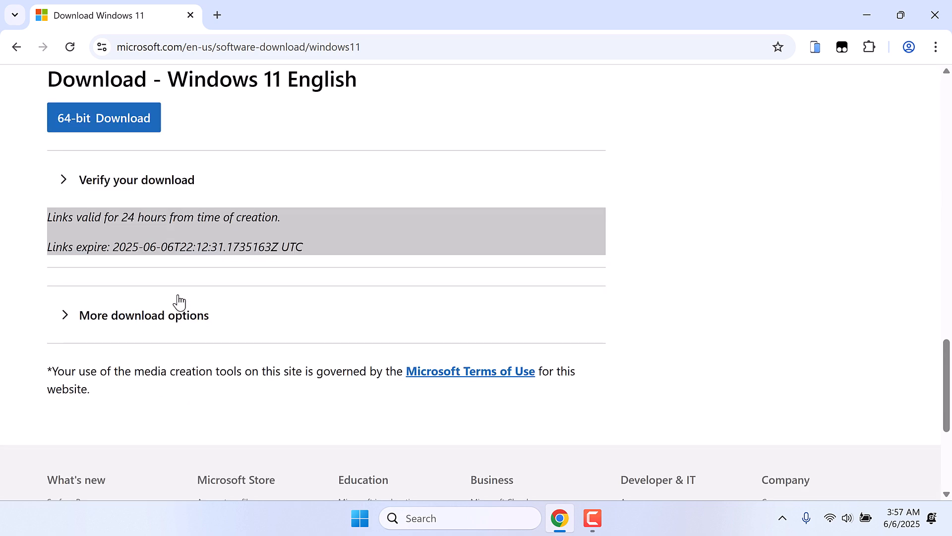
Start the 64-bit Windows 11 ISO download, then cancel it from Chrome's download history.
{"action": "left_click", "coordinate": [104, 117]}
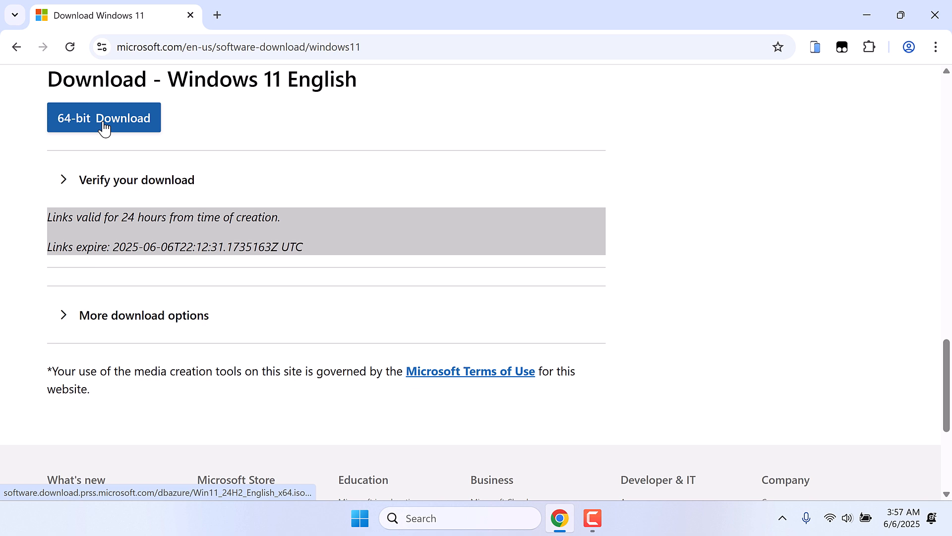
{"action": "left_click", "coordinate": [103, 117]}
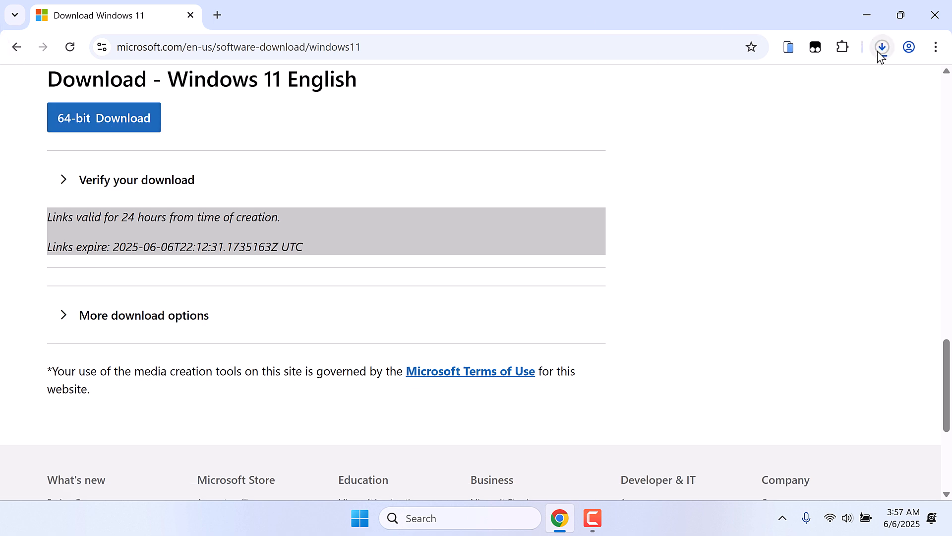
{"action": "left_click", "coordinate": [882, 46]}
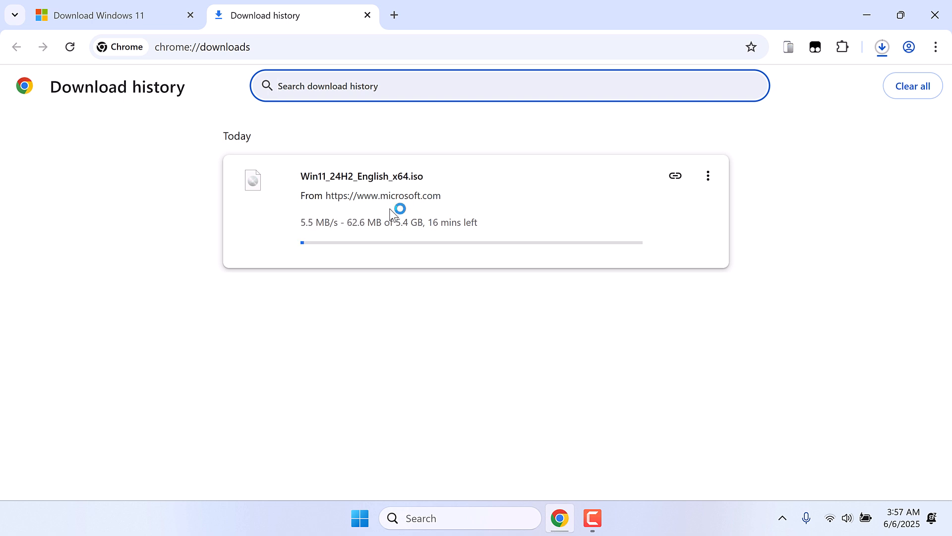
{"action": "mouse_move", "coordinate": [708, 176]}
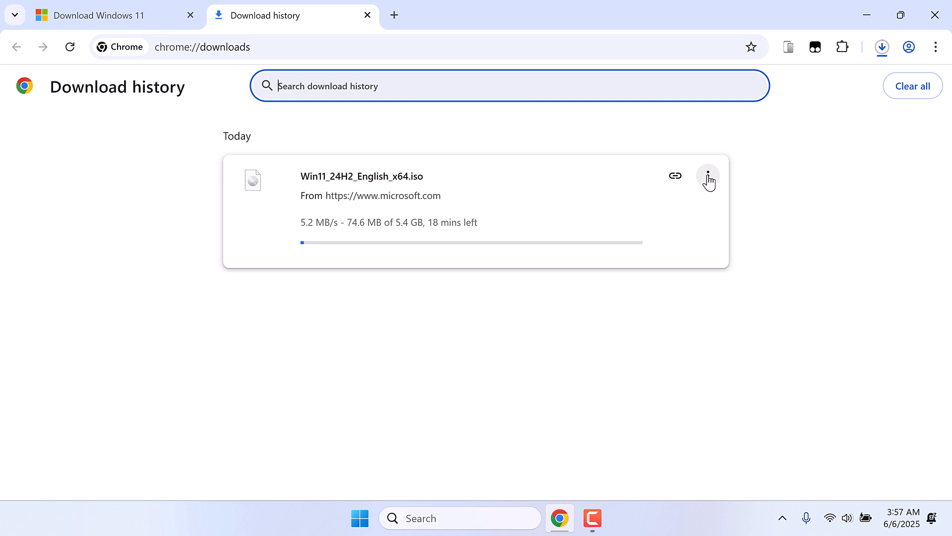
{"action": "left_click", "coordinate": [707, 177]}
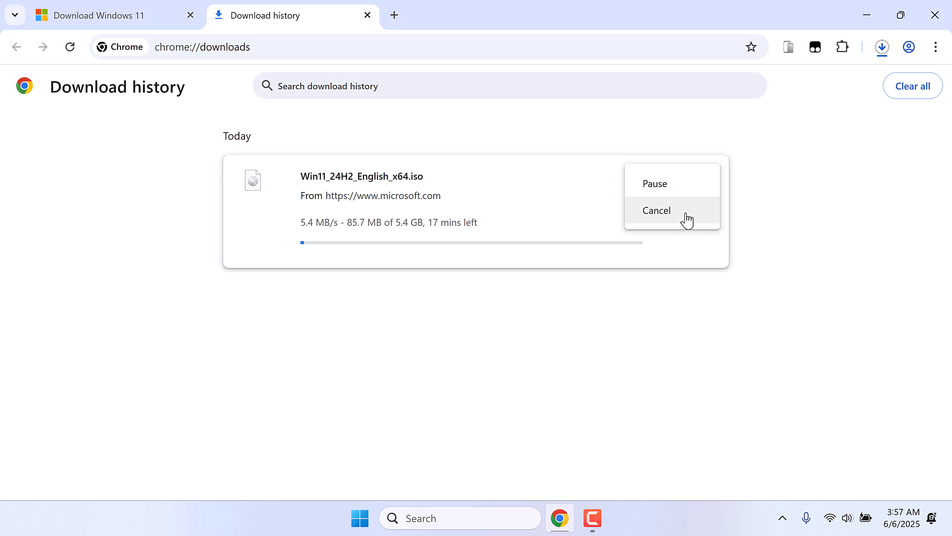
{"action": "left_click", "coordinate": [656, 211]}
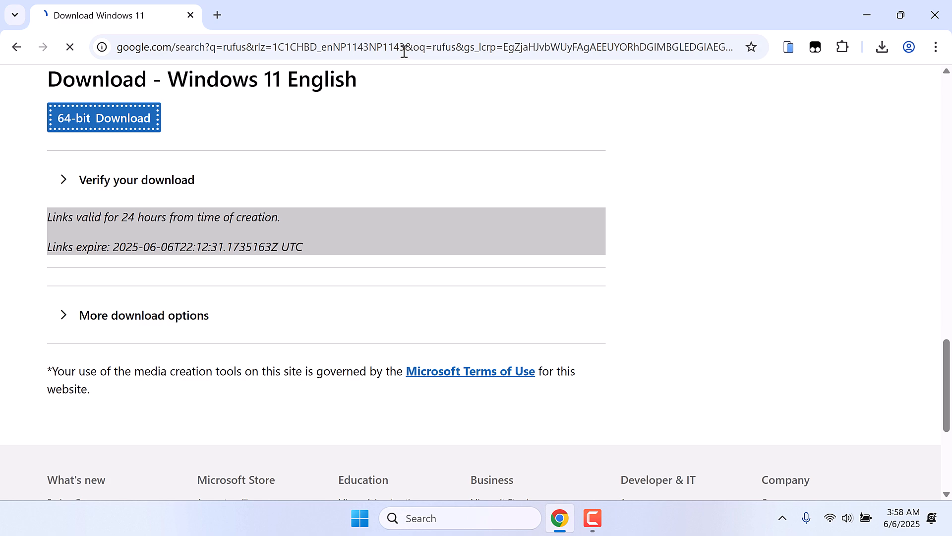
Download rufus-4.7p.exe from the Rufus site and show it in the Downloads folder.
{"action": "left_click", "coordinate": [16, 47]}
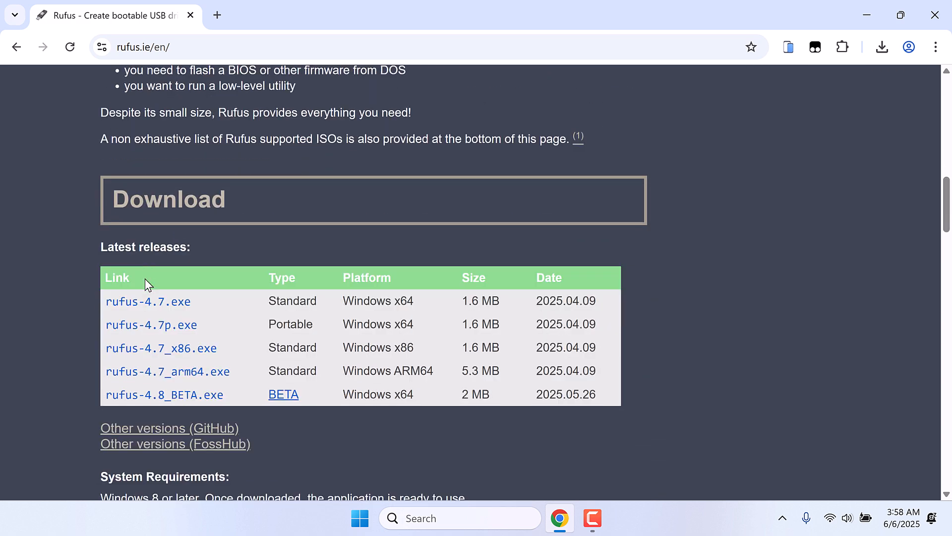
{"action": "scroll", "scroll_direction": "down", "scroll_amount": 3}
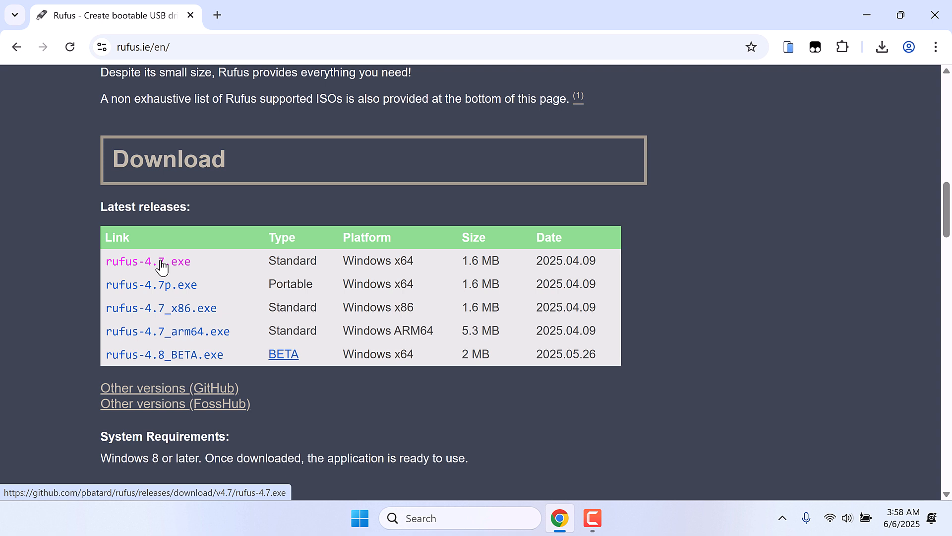
{"action": "mouse_move", "coordinate": [168, 289]}
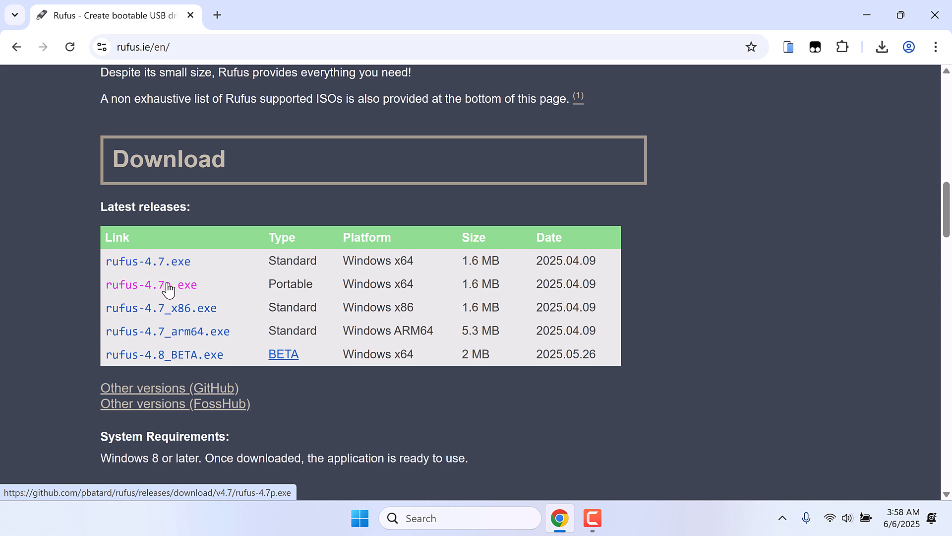
{"action": "mouse_move", "coordinate": [173, 289]}
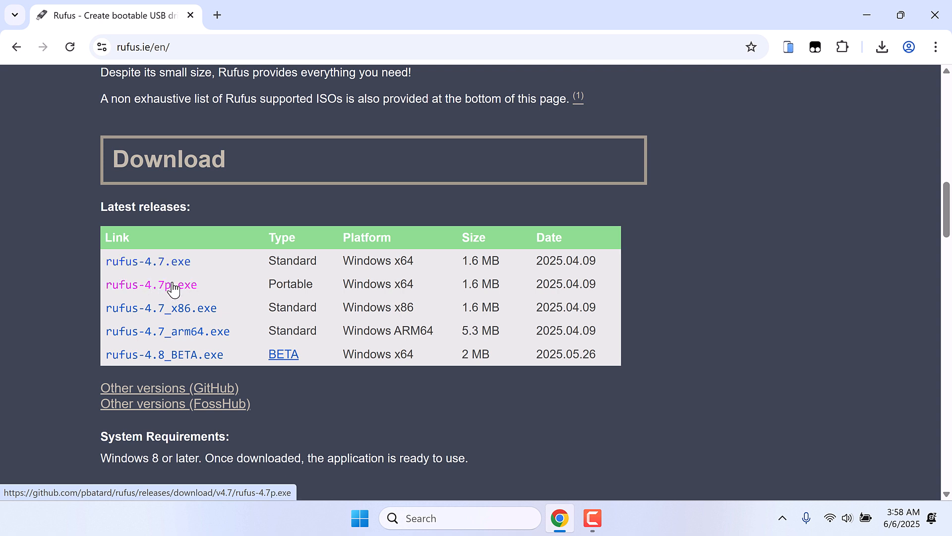
{"action": "left_click", "coordinate": [151, 284]}
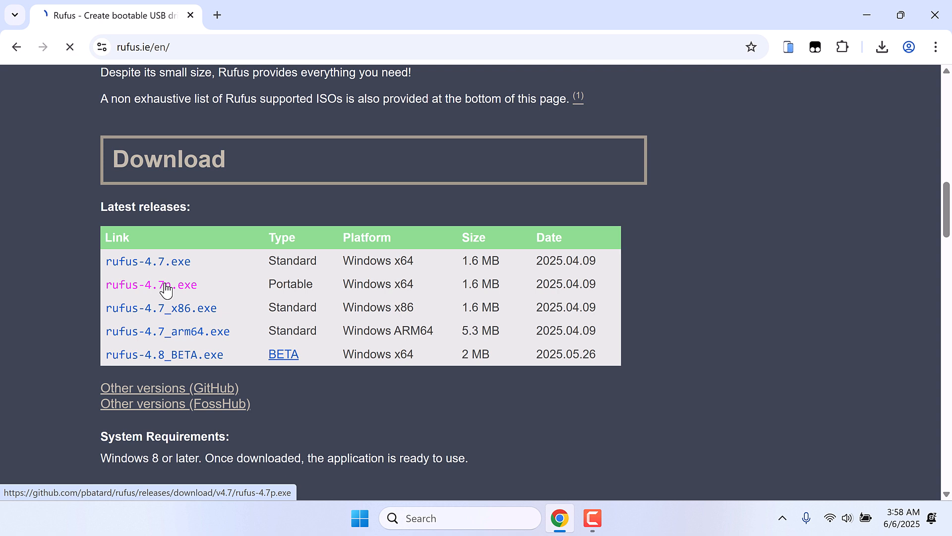
{"action": "left_click", "coordinate": [151, 284]}
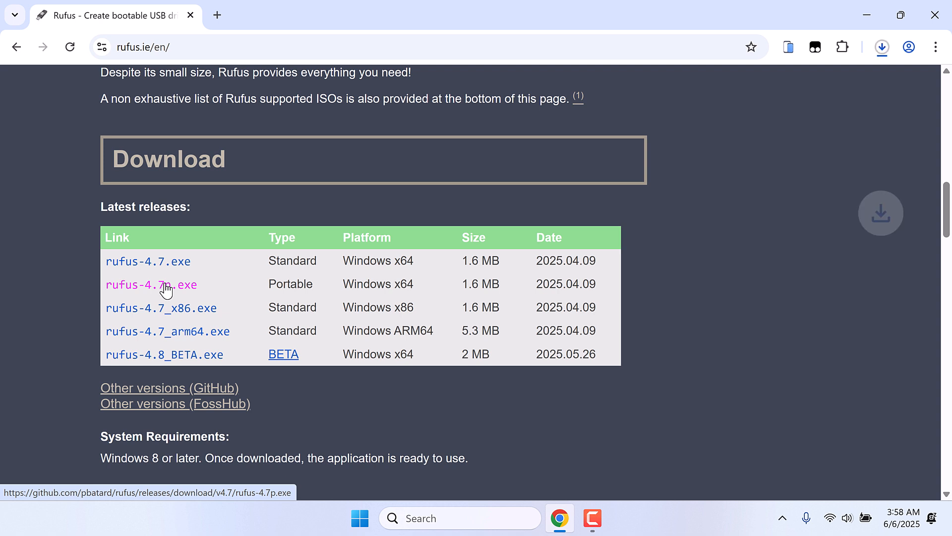
{"action": "mouse_move", "coordinate": [476, 286]}
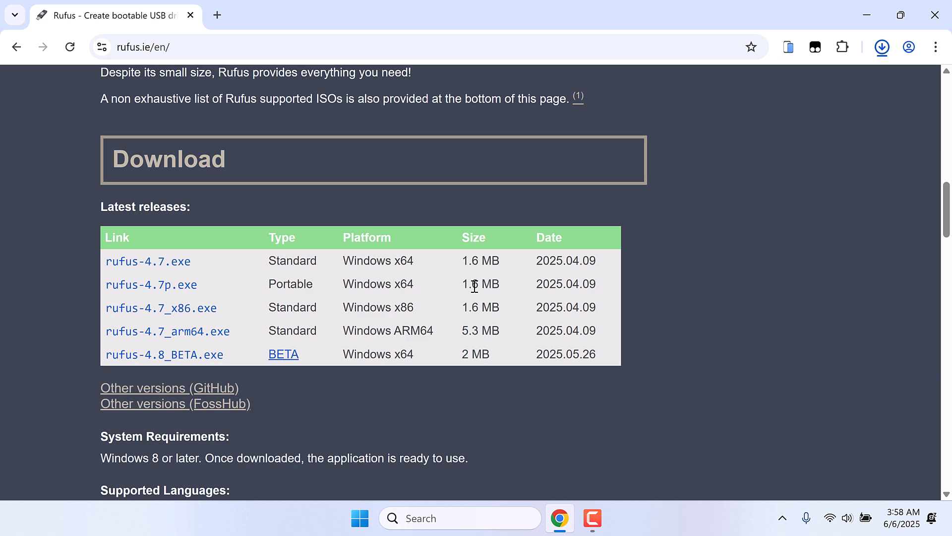
{"action": "left_click", "coordinate": [882, 46]}
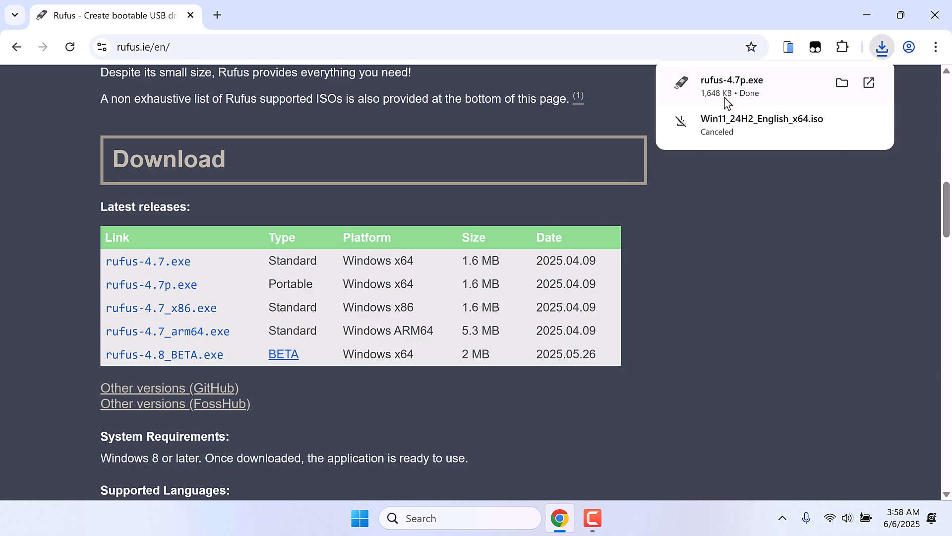
{"action": "left_click", "coordinate": [842, 97]}
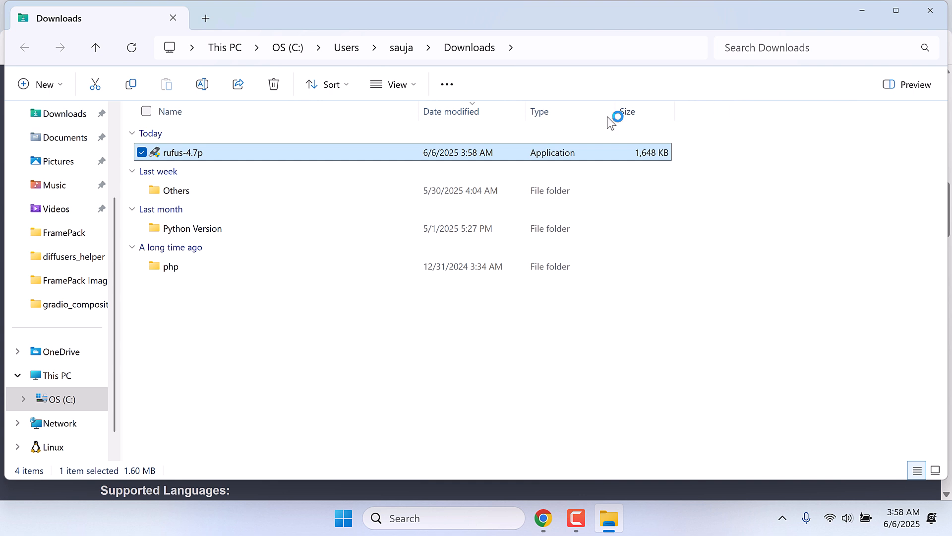
{"action": "mouse_move", "coordinate": [739, 73]}
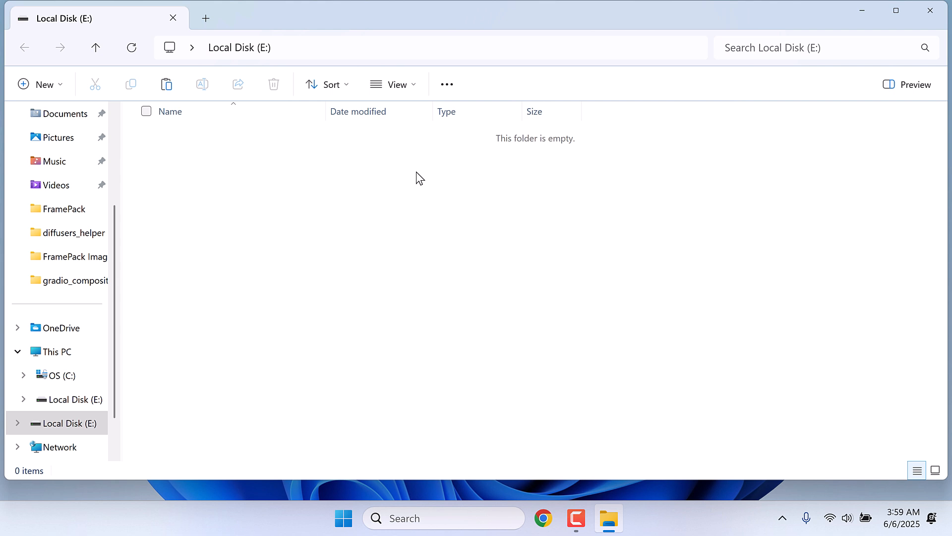
{"action": "mouse_move", "coordinate": [230, 64]}
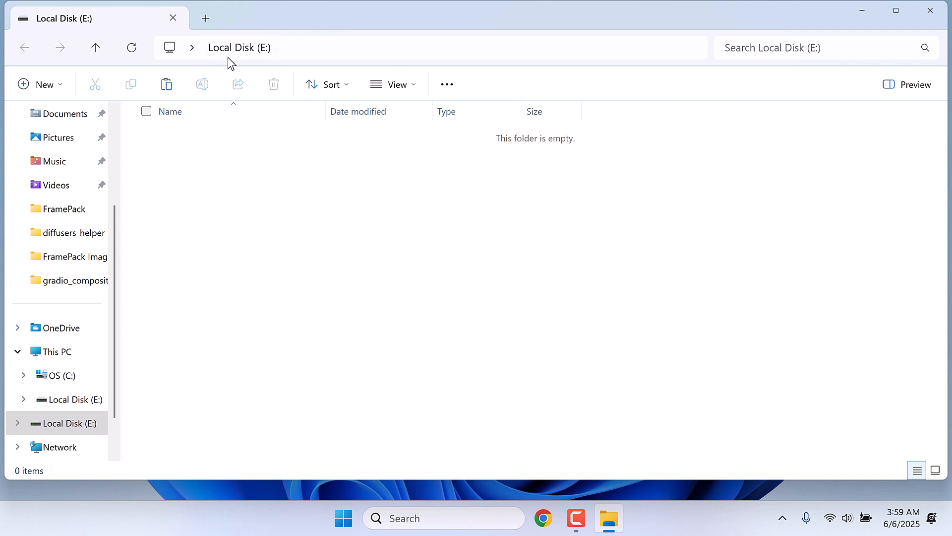
{"action": "mouse_move", "coordinate": [397, 247]}
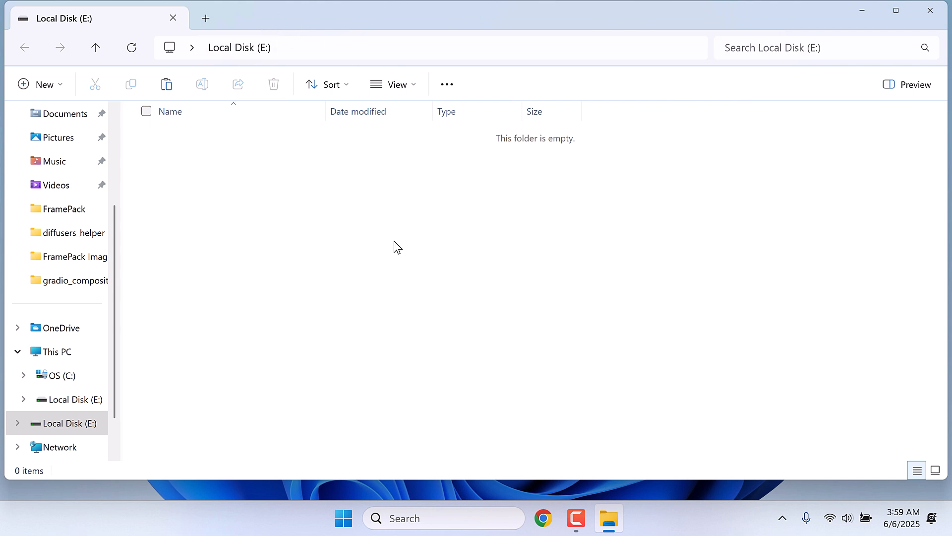
{"action": "mouse_move", "coordinate": [468, 187]}
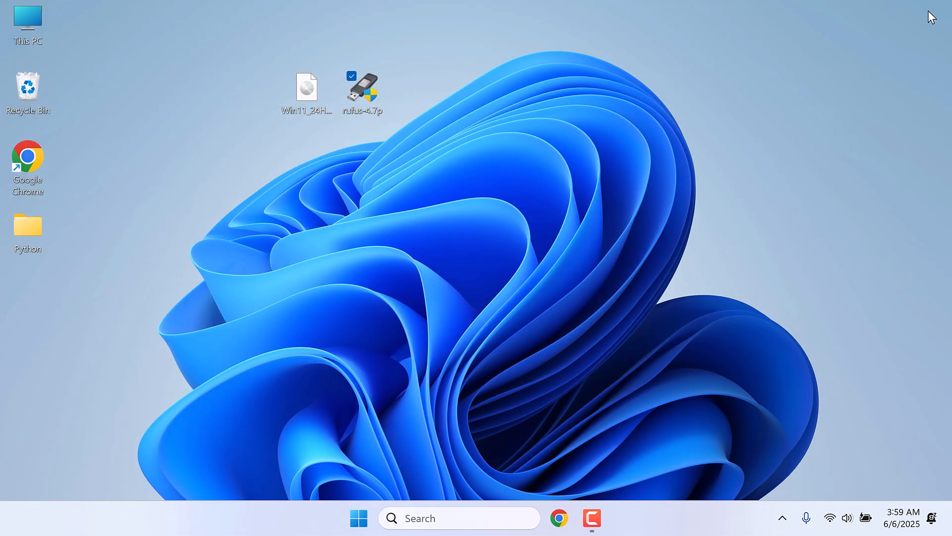
Run portable Rufus 4.7 from the desktop and decline its online update checks.
{"action": "double_click", "coordinate": [362, 89]}
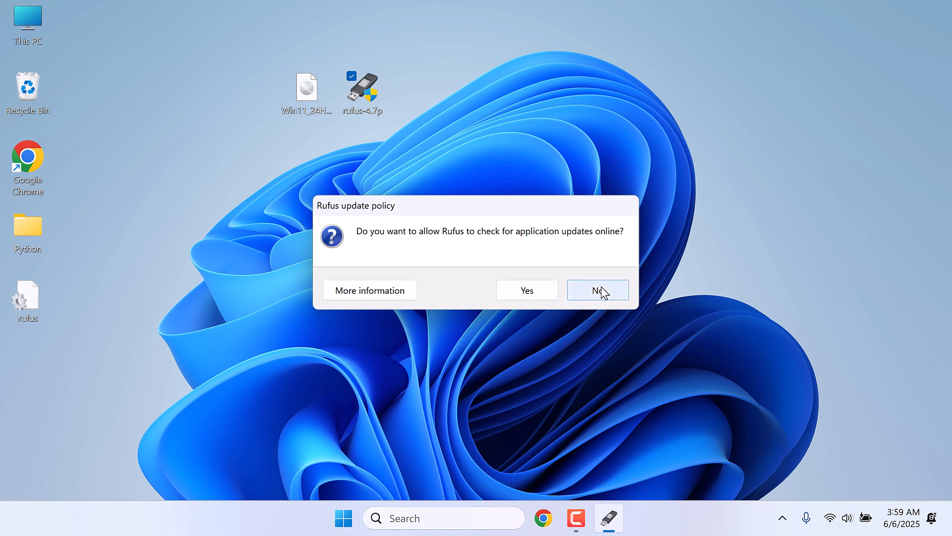
{"action": "left_click", "coordinate": [597, 289]}
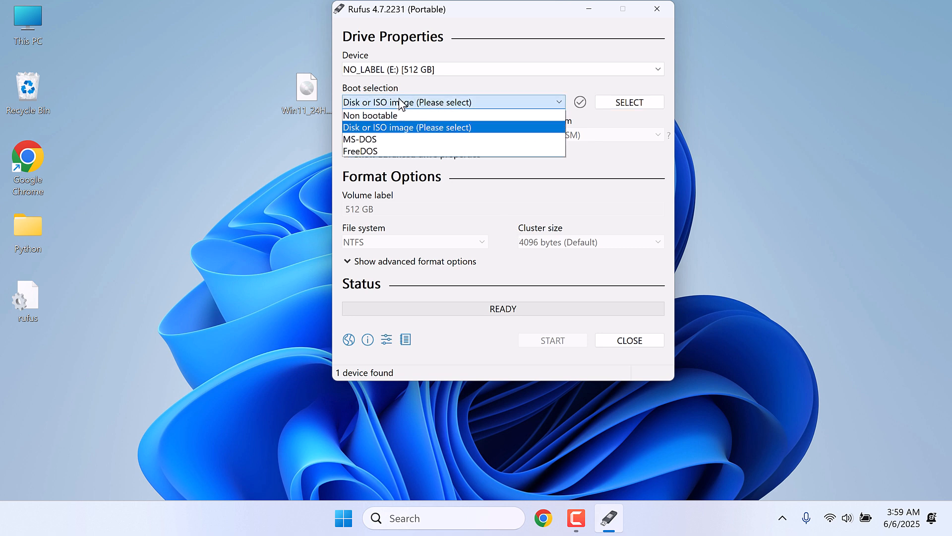
Load the Win11_24H2_English_x64 ISO from the Desktop as the boot image.
{"action": "left_click", "coordinate": [408, 127]}
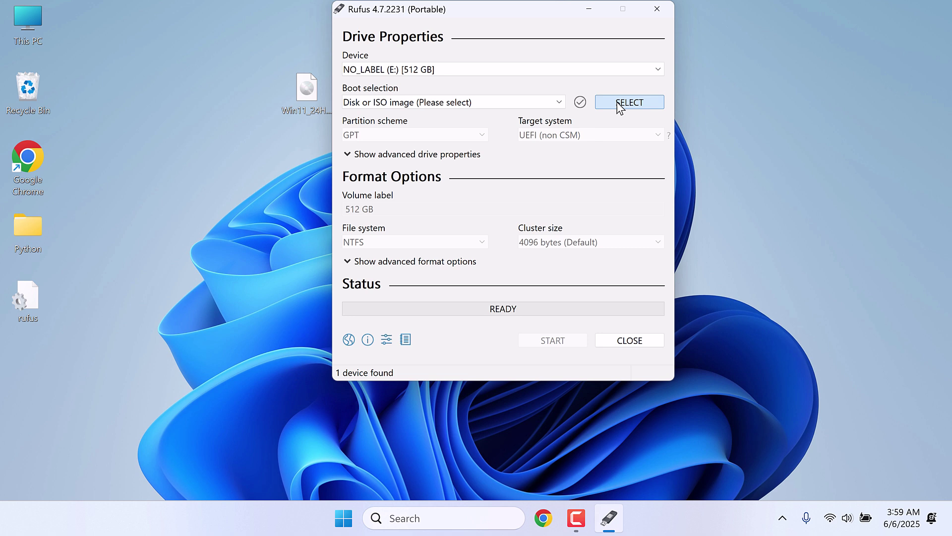
{"action": "left_click", "coordinate": [629, 101]}
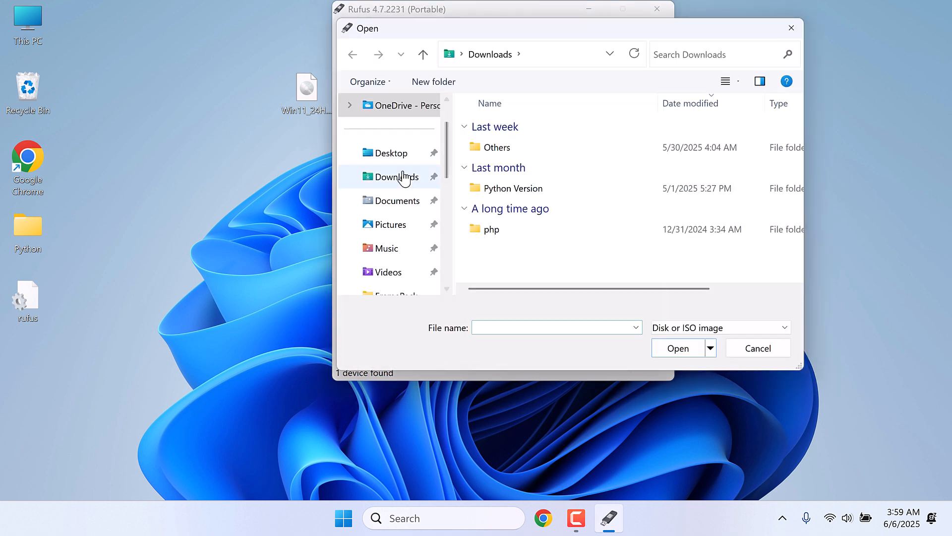
{"action": "left_click", "coordinate": [390, 152]}
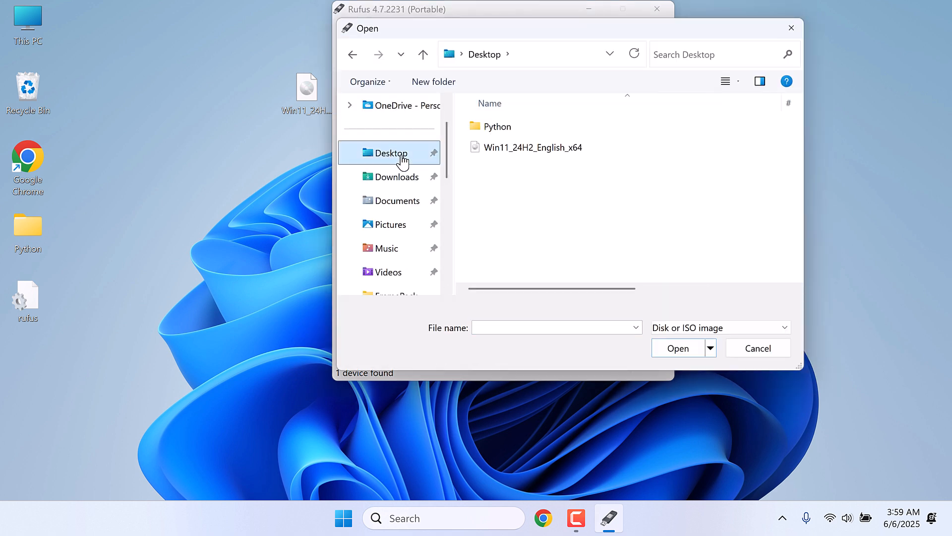
{"action": "double_click", "coordinate": [532, 147]}
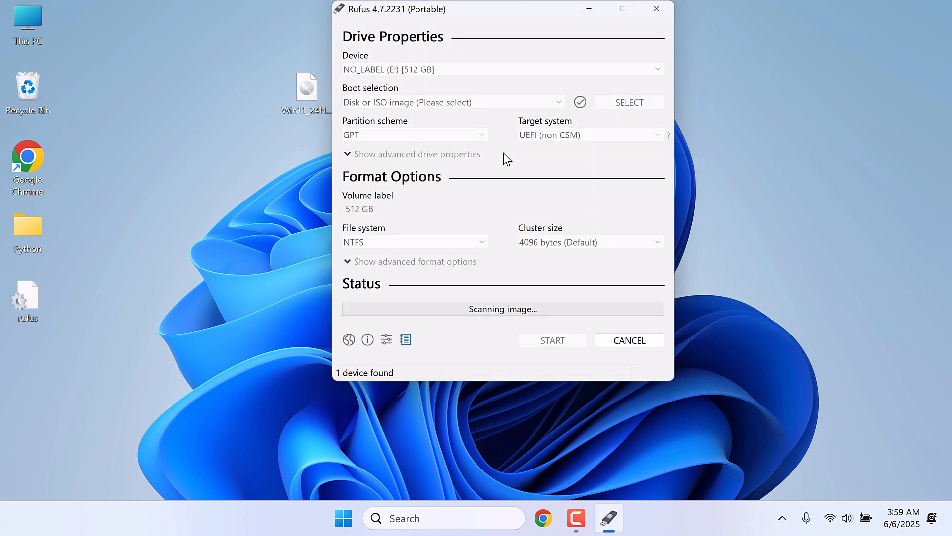
{"action": "mouse_move", "coordinate": [491, 310]}
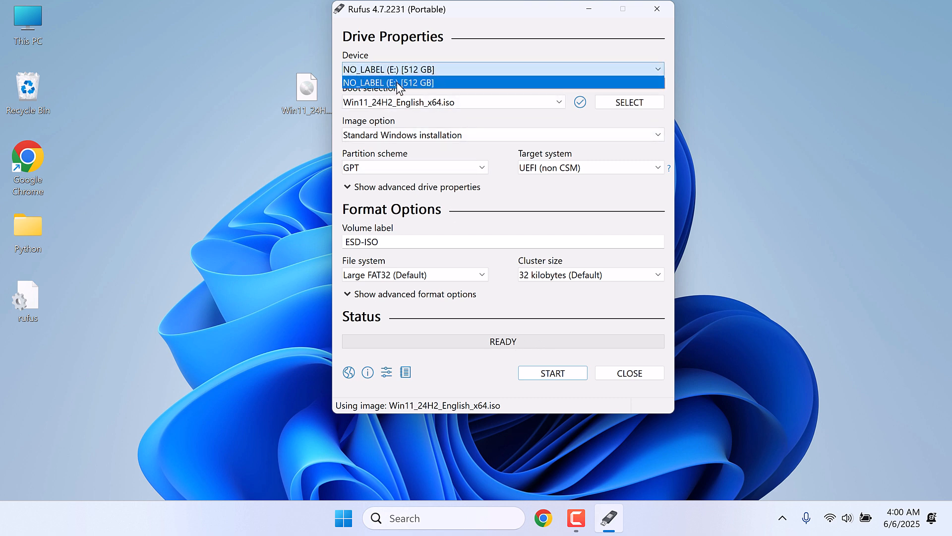
Confirm the 512 GB drive E: as target and set the image option to Windows To Go.
{"action": "left_click", "coordinate": [388, 82]}
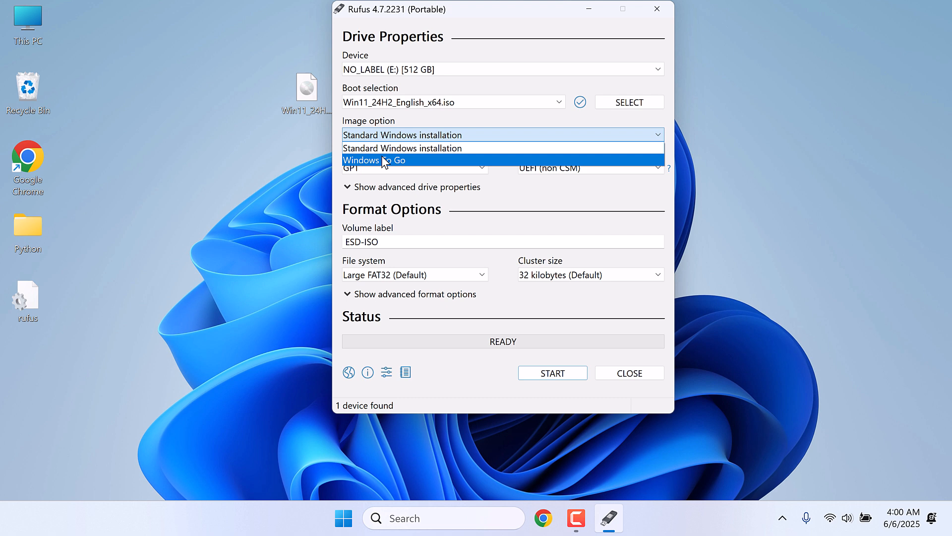
{"action": "left_click", "coordinate": [375, 160]}
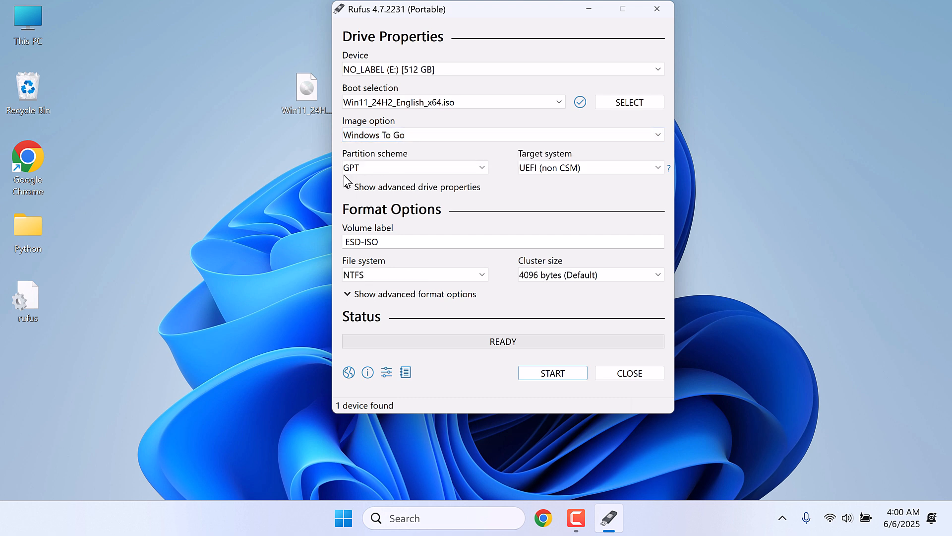
{"action": "mouse_move", "coordinate": [392, 170]}
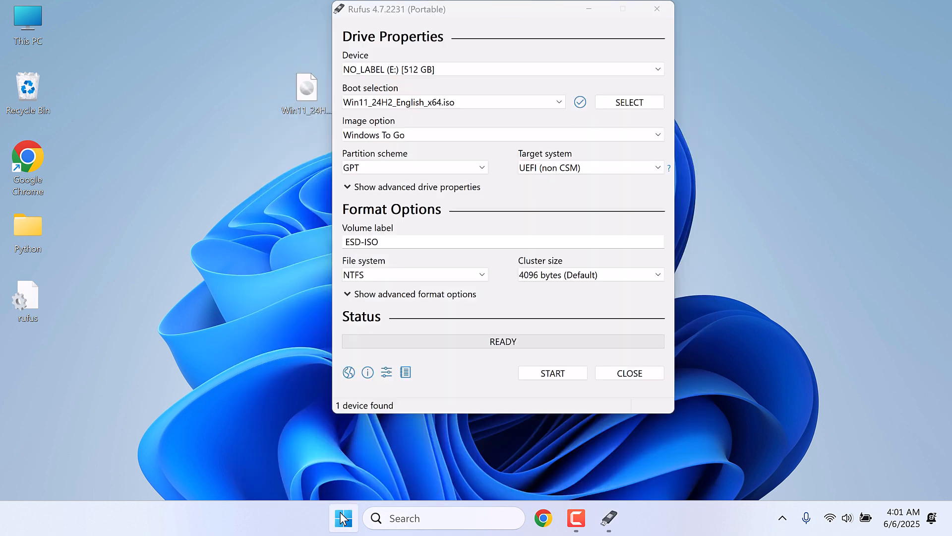
{"action": "type", "text": "disk managment"}
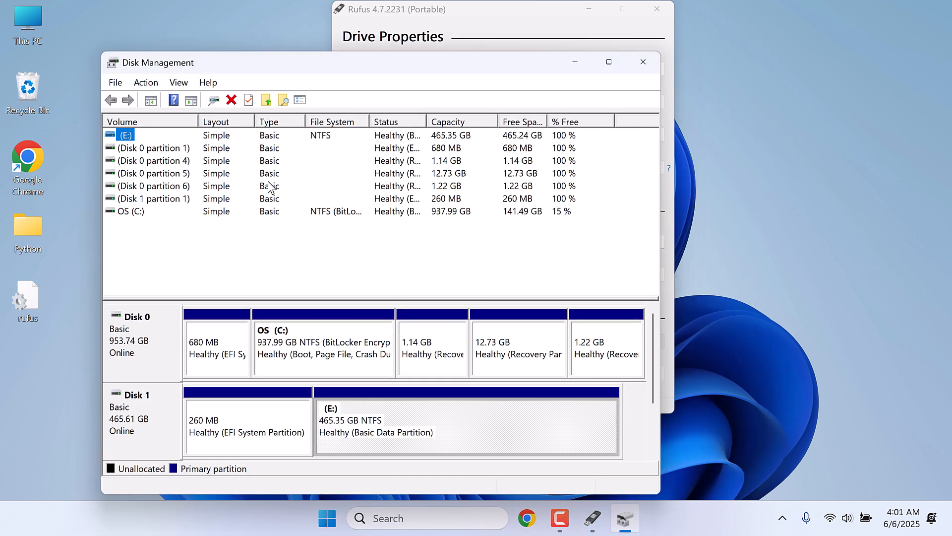
{"action": "left_click", "coordinate": [608, 61]}
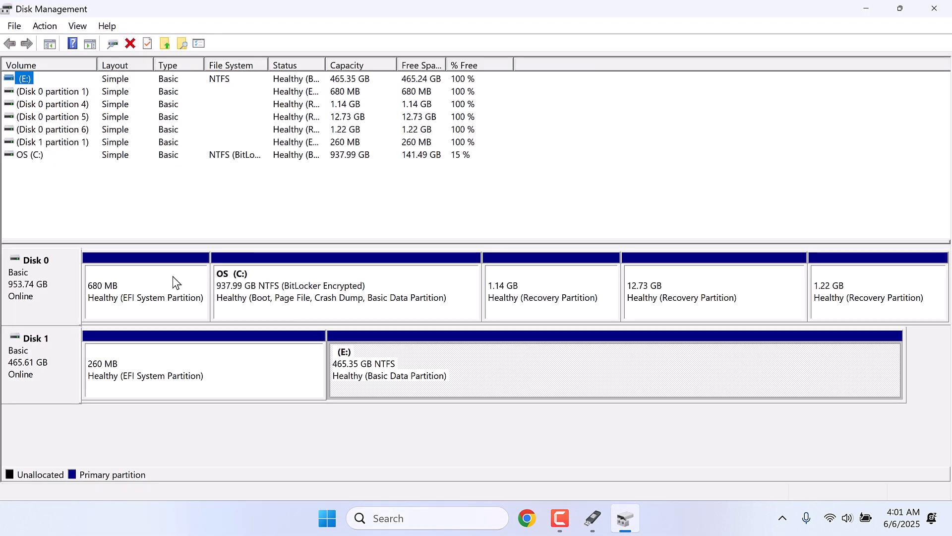
{"action": "mouse_move", "coordinate": [29, 371]}
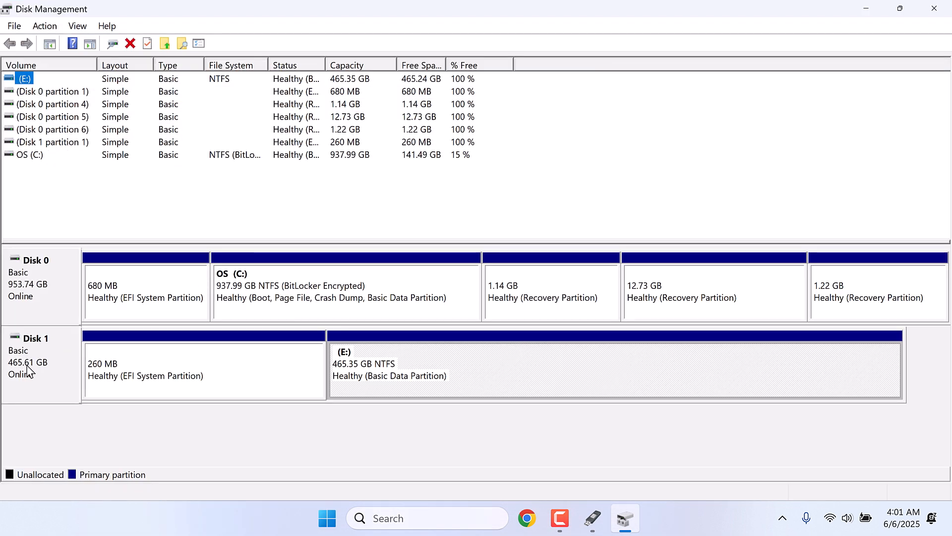
{"action": "right_click", "coordinate": [36, 359]}
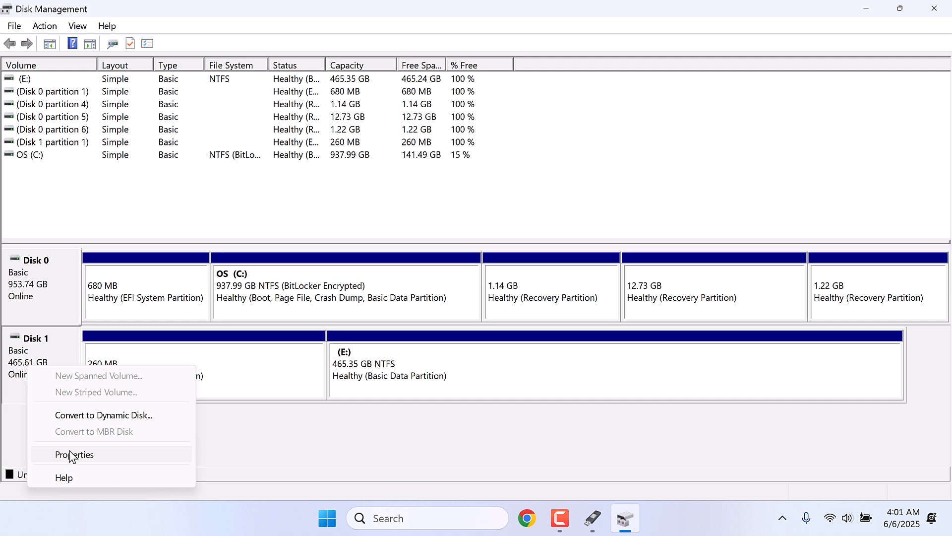
{"action": "left_click", "coordinate": [73, 455]}
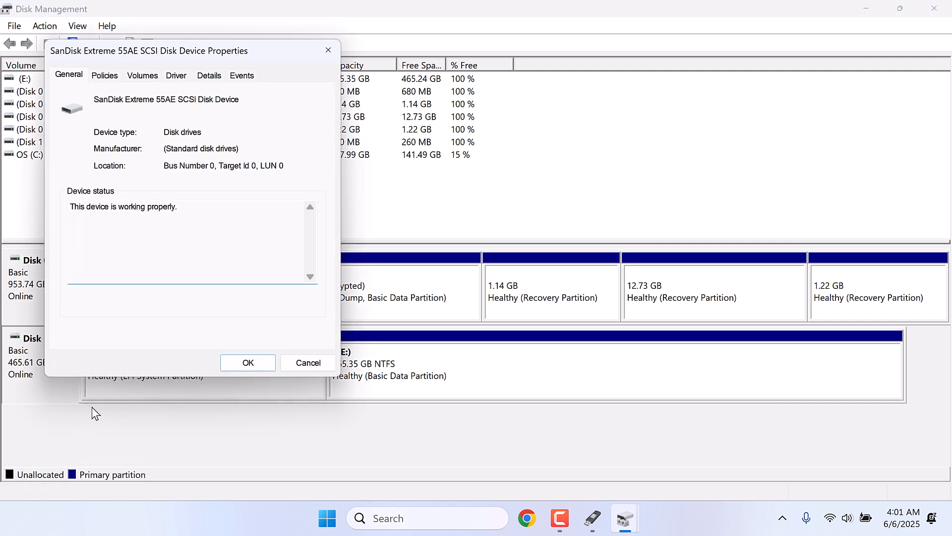
{"action": "left_click", "coordinate": [143, 75]}
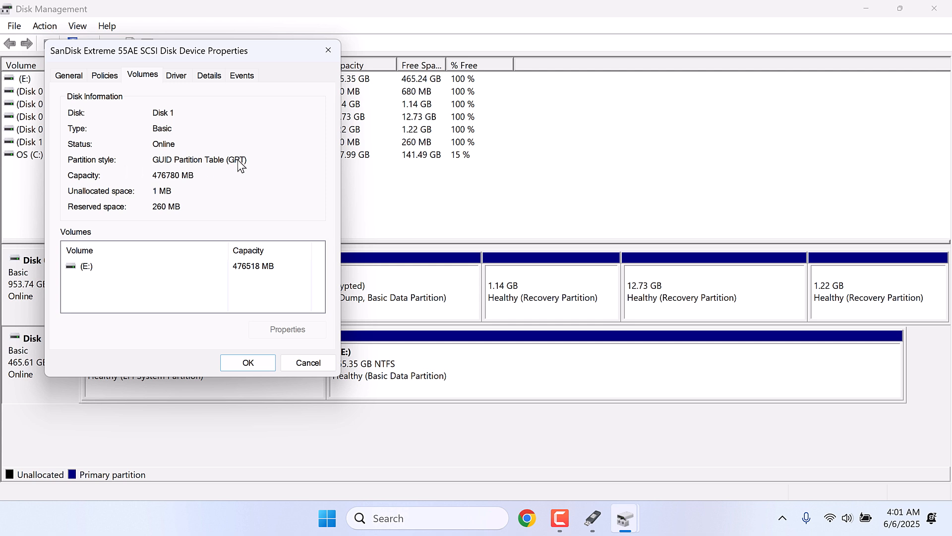
{"action": "mouse_move", "coordinate": [256, 358]}
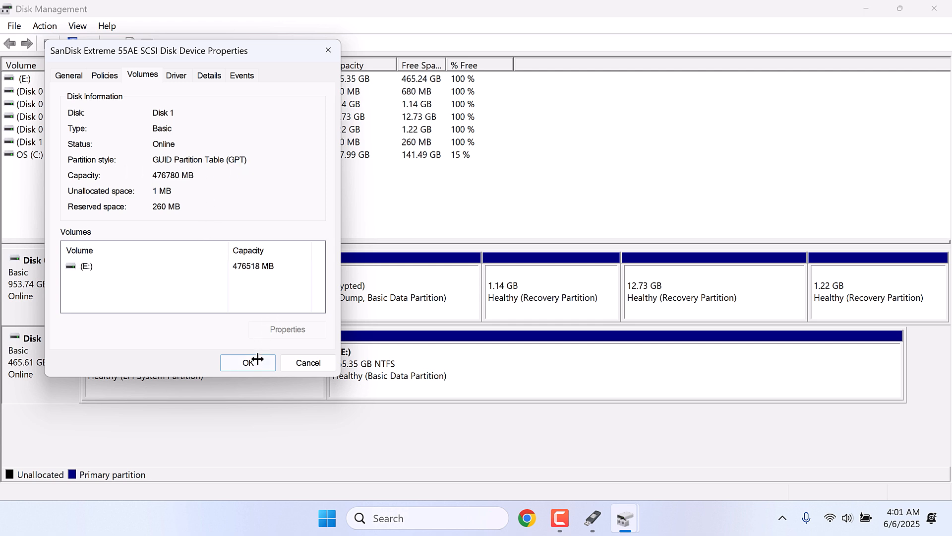
{"action": "left_click", "coordinate": [248, 363]}
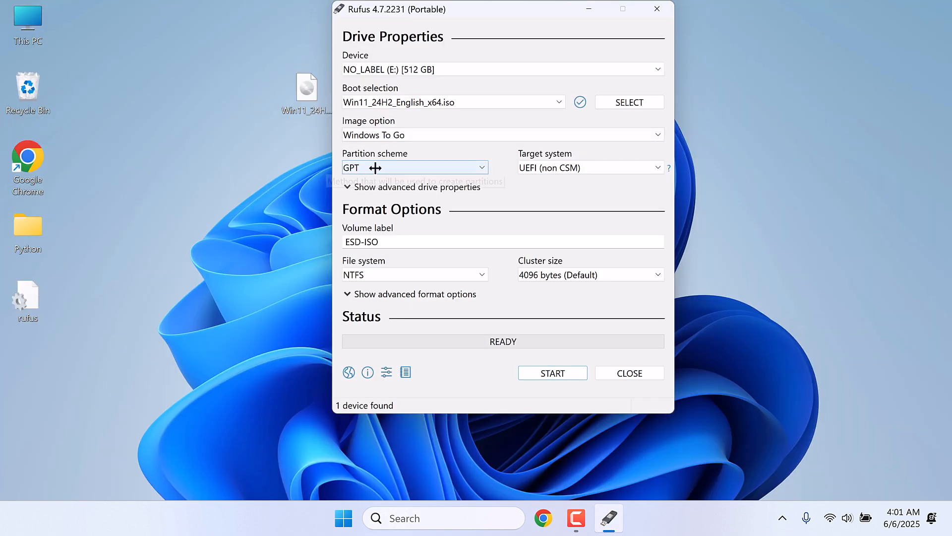
{"action": "mouse_move", "coordinate": [567, 168]}
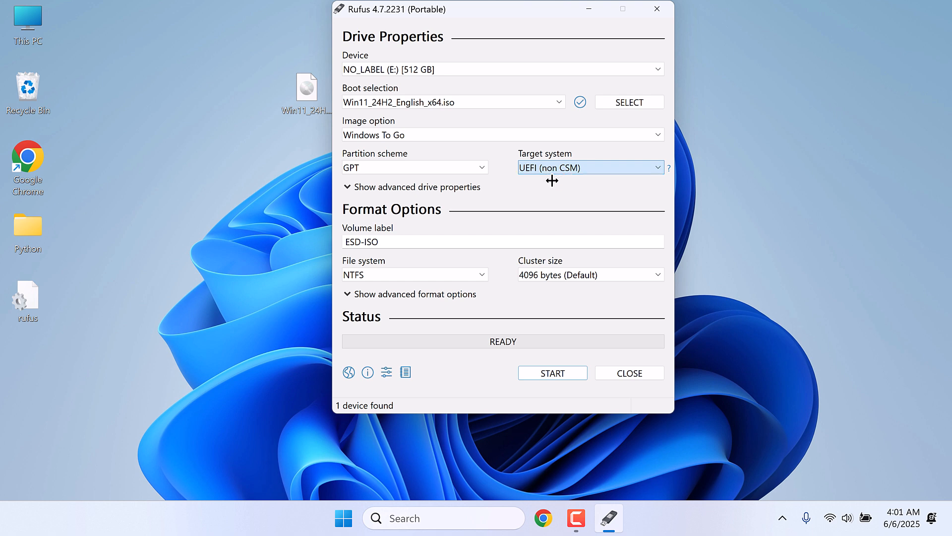
{"action": "mouse_move", "coordinate": [375, 229]}
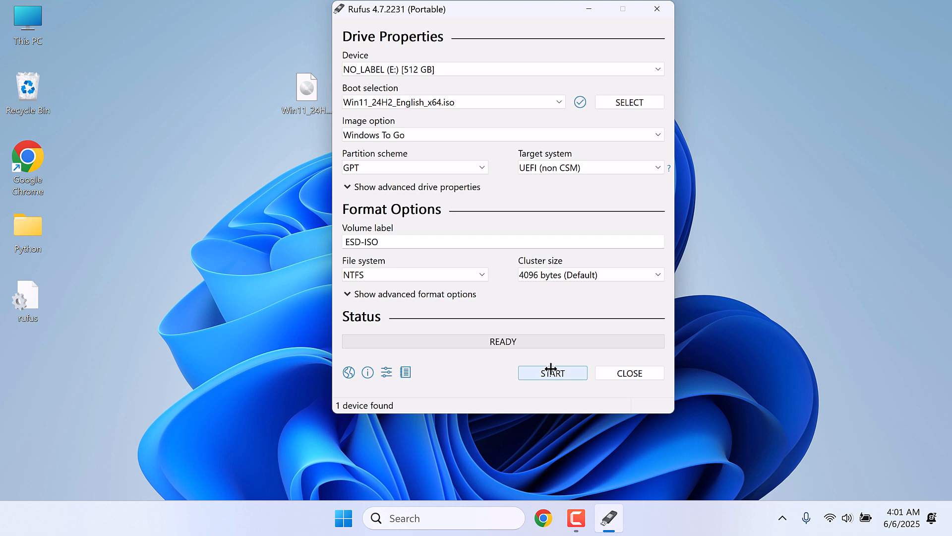
Start writing with Windows 11 Home selected, keeping internal disks blocked from Windows To Go.
{"action": "left_click", "coordinate": [552, 372]}
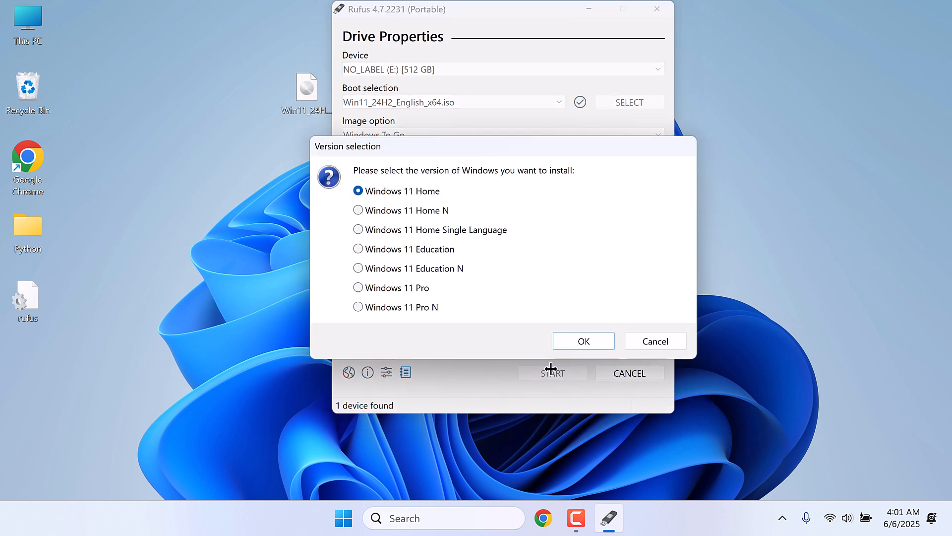
{"action": "mouse_move", "coordinate": [440, 237]}
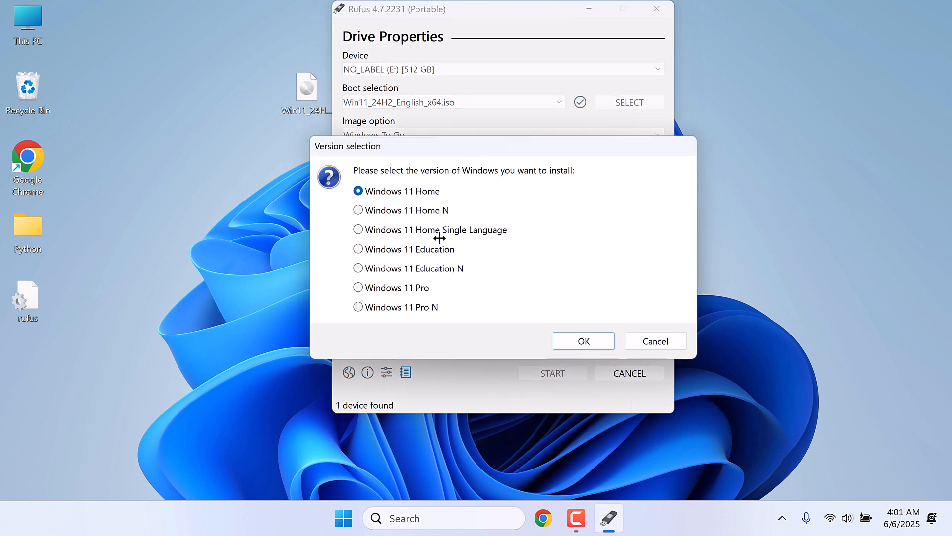
{"action": "mouse_move", "coordinate": [411, 211]}
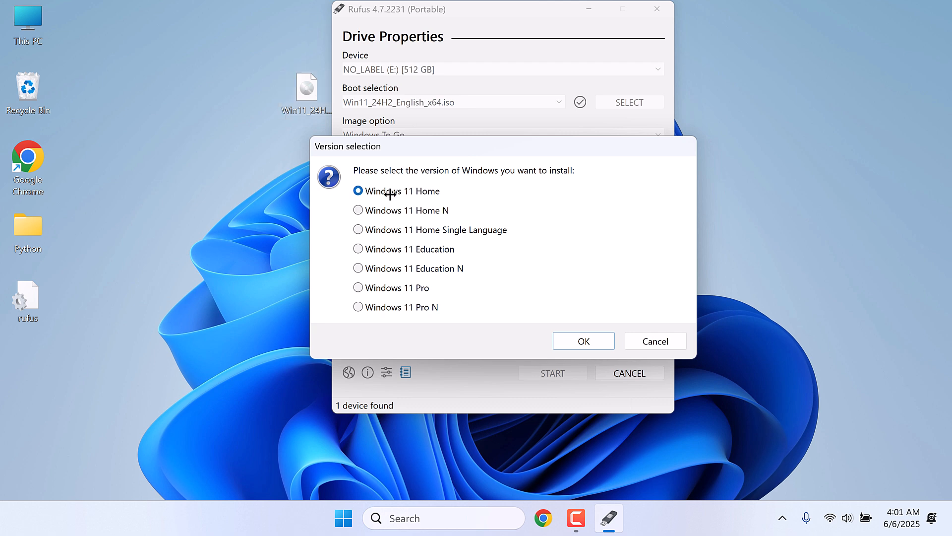
{"action": "left_click", "coordinate": [582, 340]}
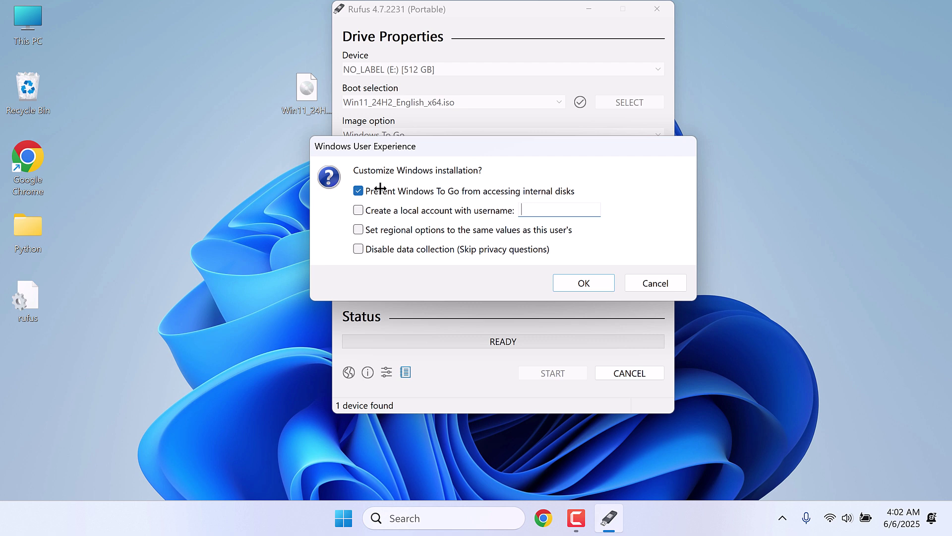
{"action": "left_click", "coordinate": [358, 190]}
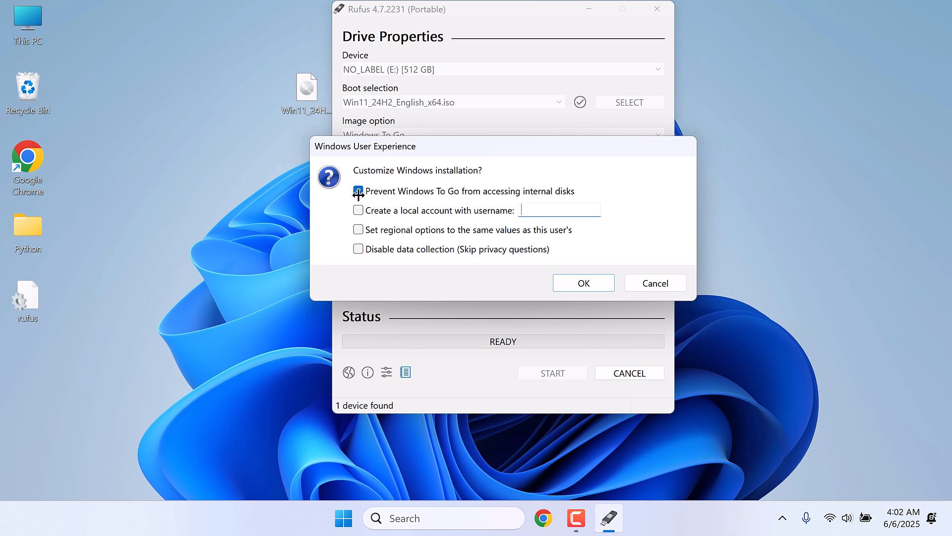
{"action": "left_click", "coordinate": [358, 190]}
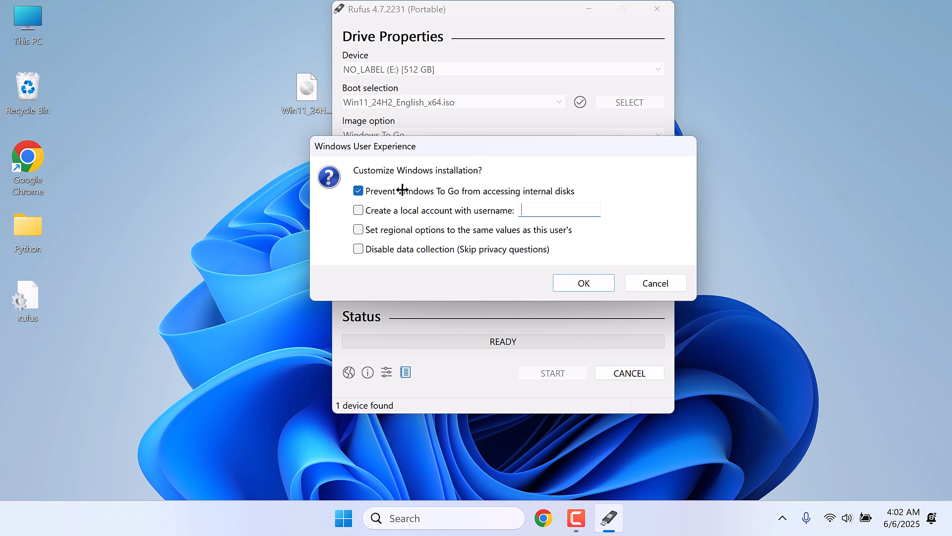
{"action": "mouse_move", "coordinate": [354, 209]}
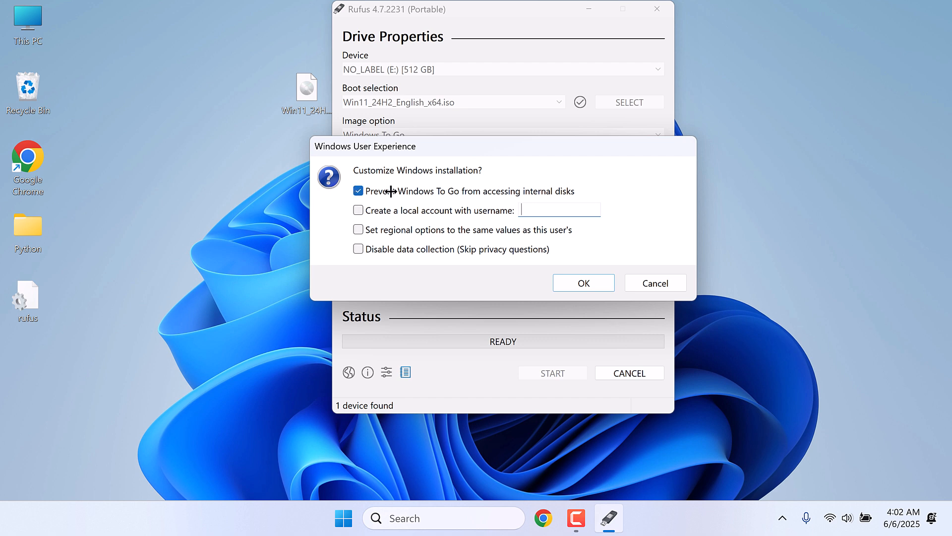
{"action": "left_click", "coordinate": [582, 282]}
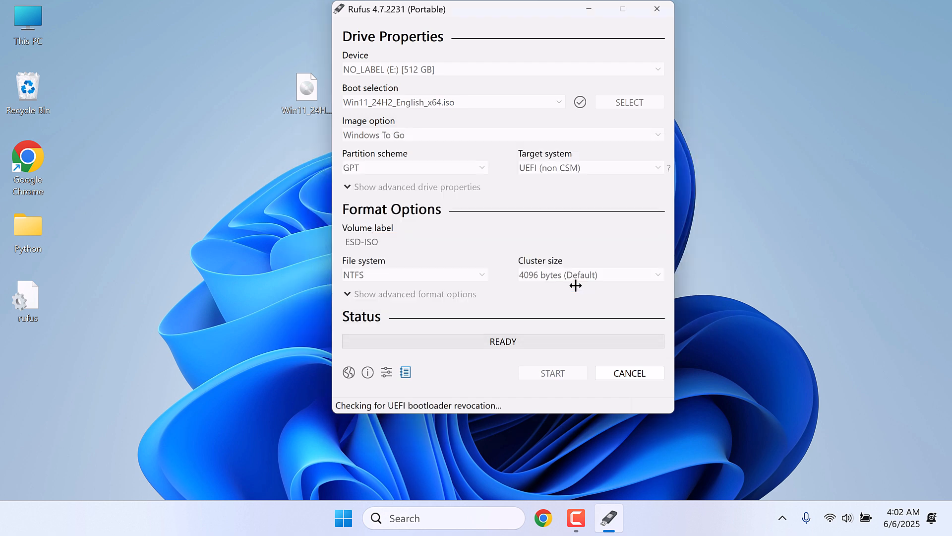
Accept erasing all data on the USB drive, then close Rufus once writing finishes.
{"action": "left_click", "coordinate": [552, 373]}
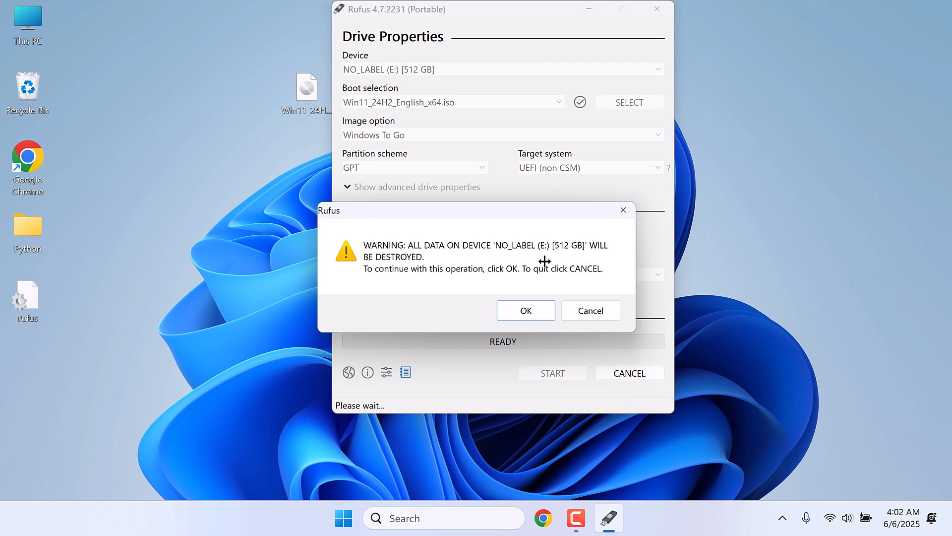
{"action": "mouse_move", "coordinate": [452, 264]}
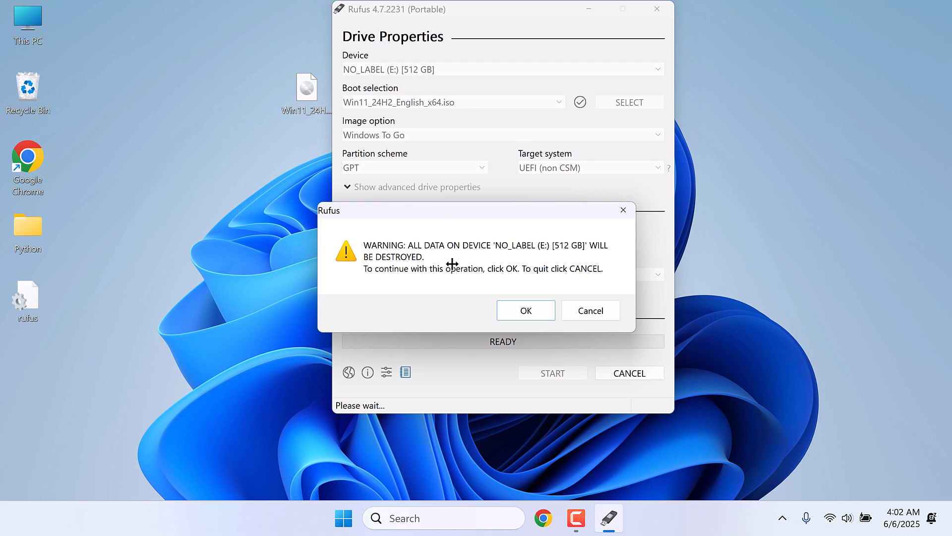
{"action": "mouse_move", "coordinate": [419, 249]}
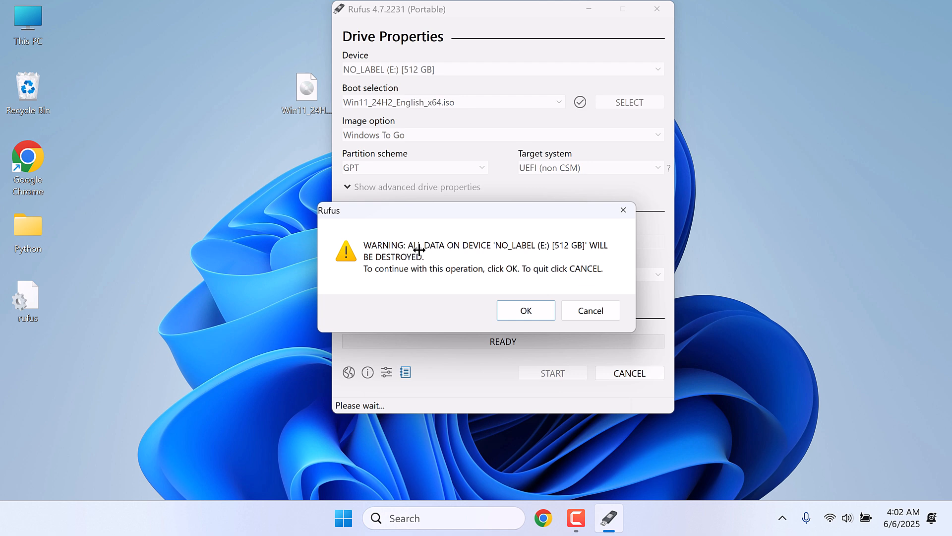
{"action": "left_click", "coordinate": [525, 311]}
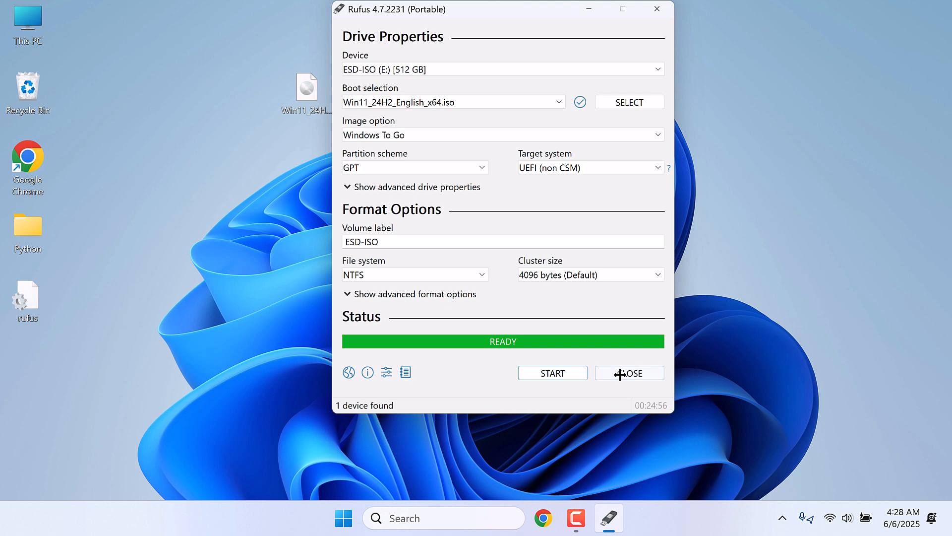
{"action": "left_click", "coordinate": [629, 373]}
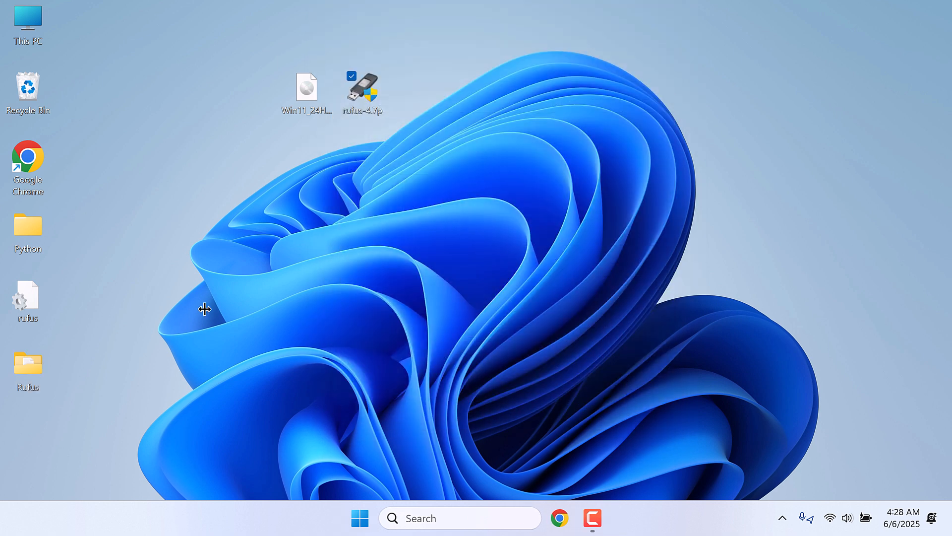
{"action": "mouse_move", "coordinate": [49, 340]}
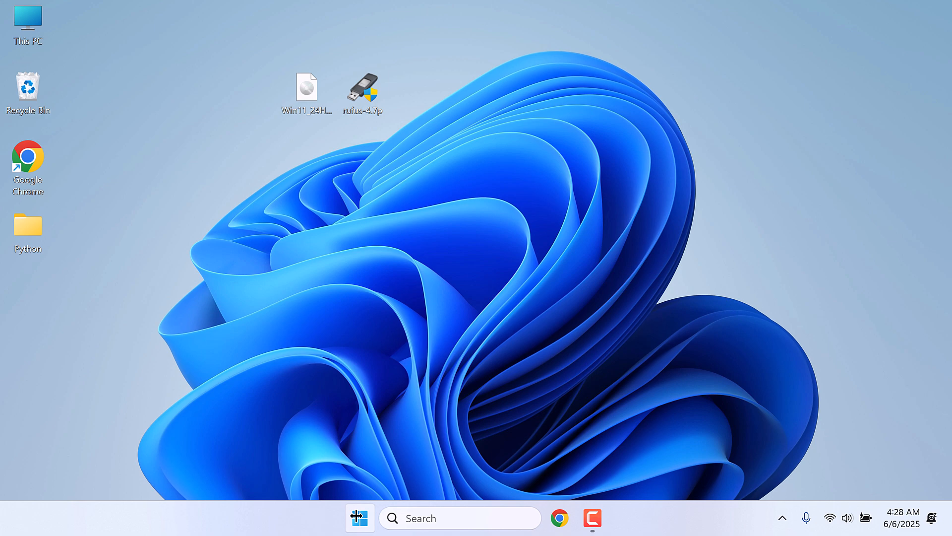
Restart the laptop from the Start menu's Power options.
{"action": "left_click", "coordinate": [360, 517]}
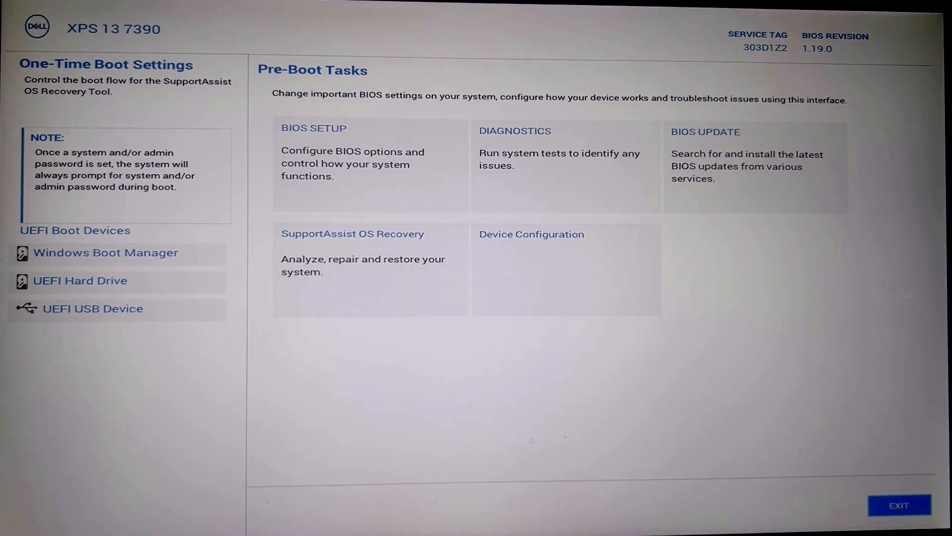
{"action": "mouse_move", "coordinate": [487, 276]}
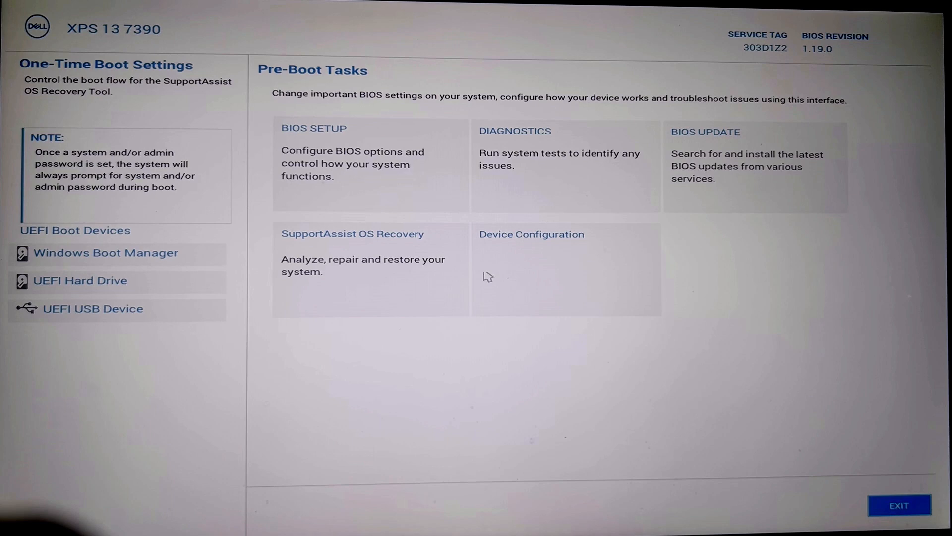
{"action": "mouse_move", "coordinate": [133, 321]}
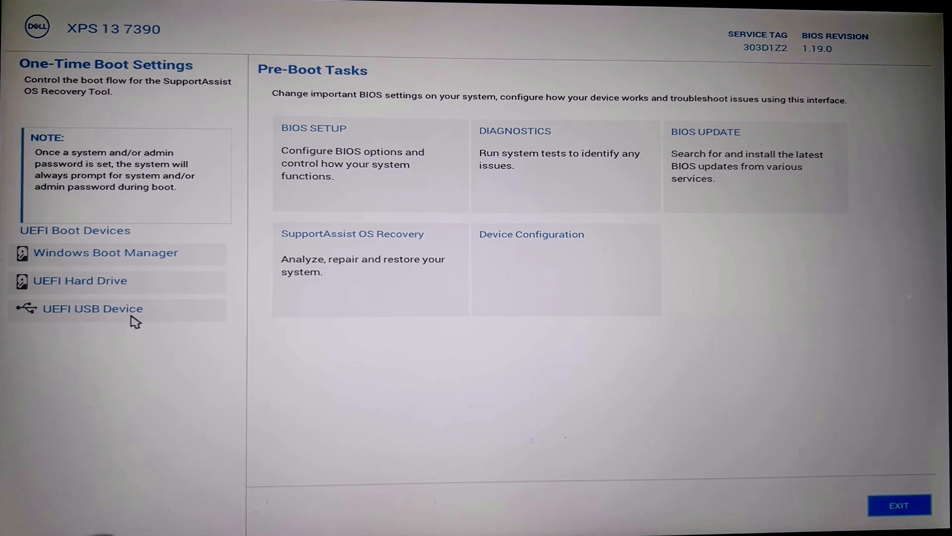
{"action": "mouse_move", "coordinate": [112, 321]}
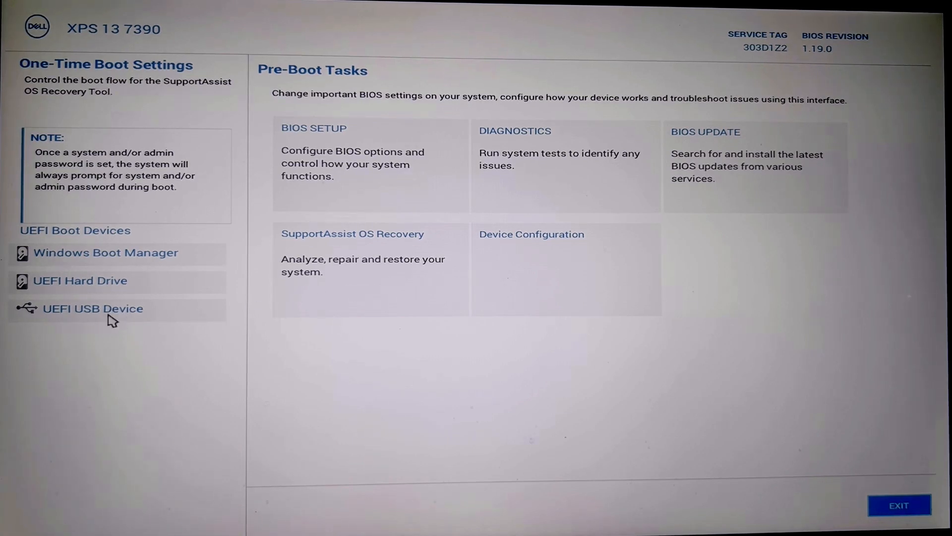
Boot the laptop from the UEFI USB Device in One-Time Boot Settings.
{"action": "left_click", "coordinate": [92, 308]}
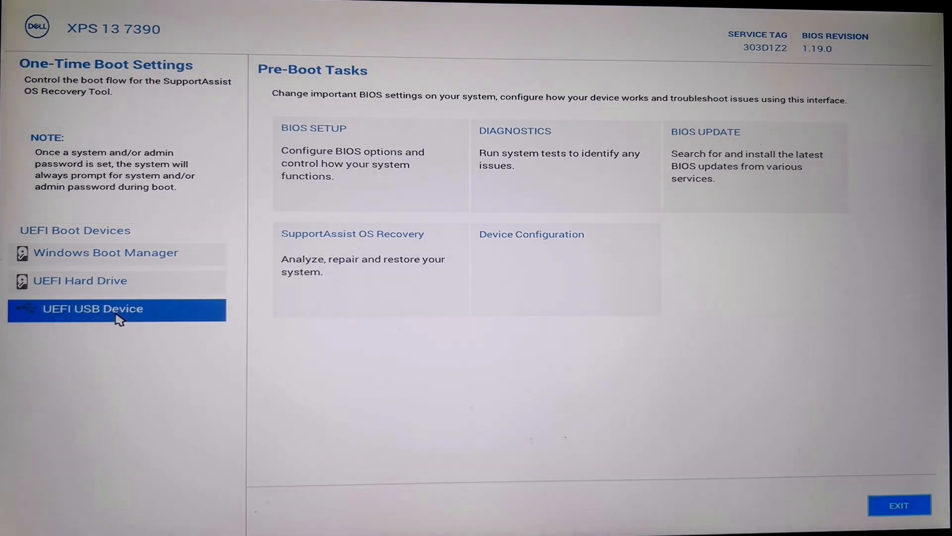
{"action": "left_click", "coordinate": [91, 308]}
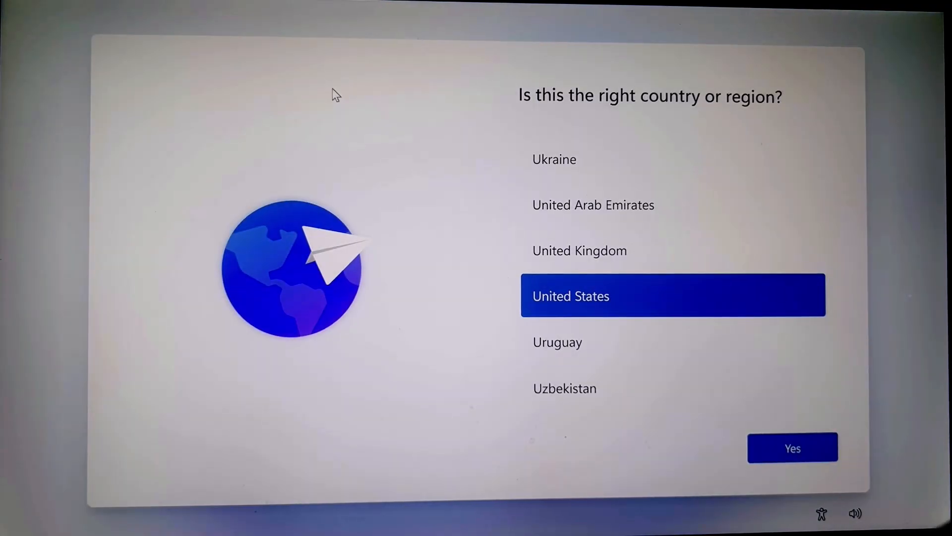
Confirm United States region and US keyboard, continue on the network, and accept the license.
{"action": "left_click", "coordinate": [792, 447]}
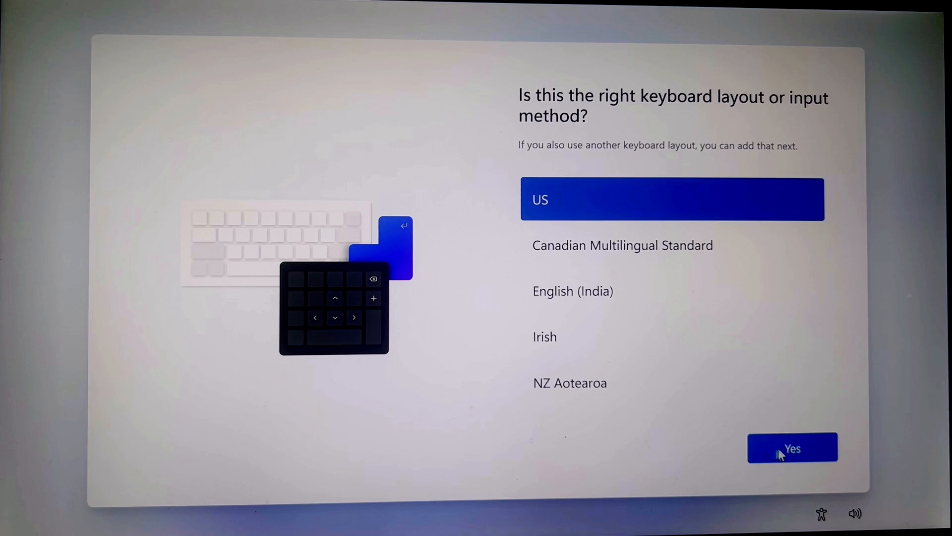
{"action": "left_click", "coordinate": [792, 447]}
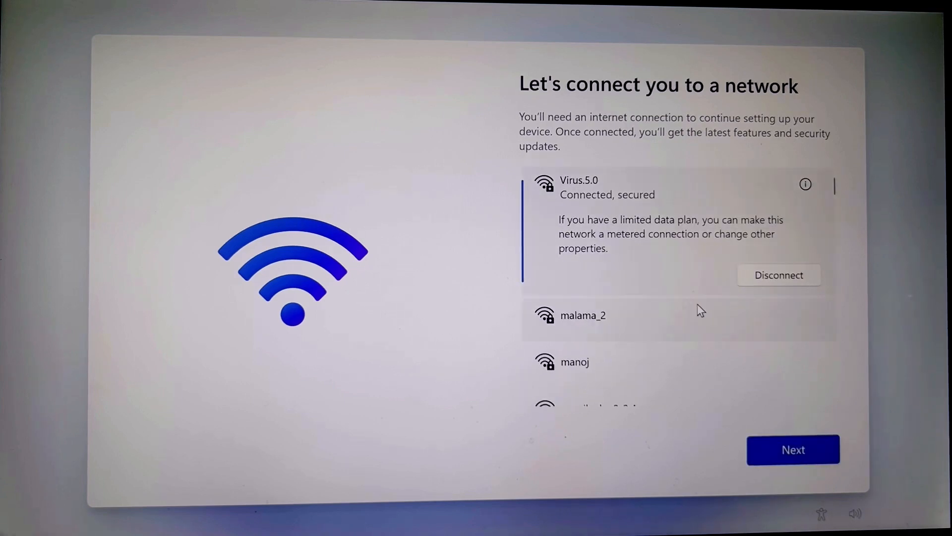
{"action": "left_click", "coordinate": [792, 449]}
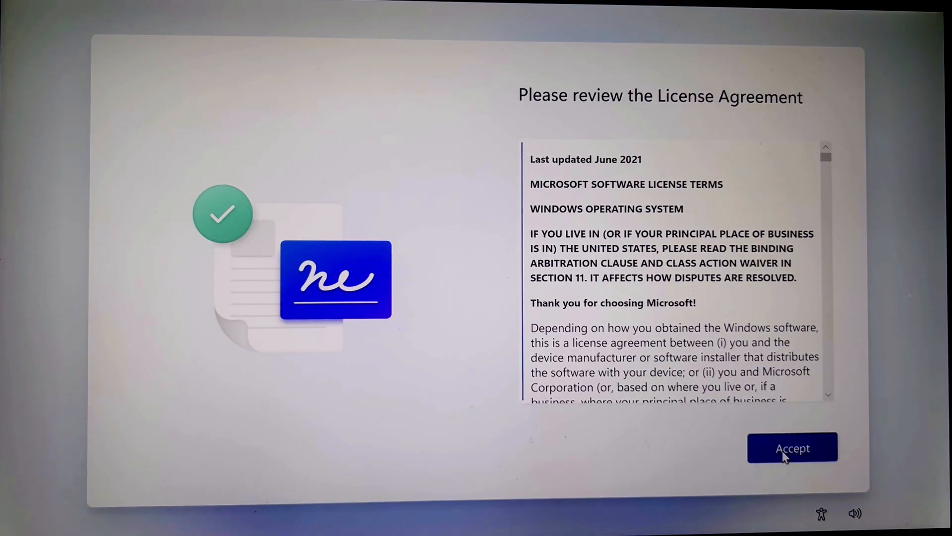
{"action": "left_click", "coordinate": [792, 448]}
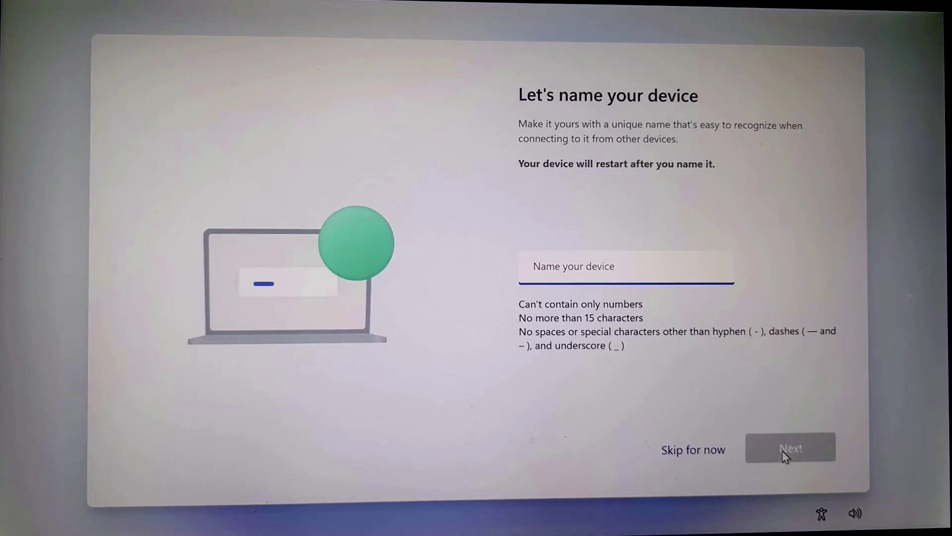
Name the device 'SP' and continue to the Microsoft account sign-in.
{"action": "type", "text": "S"}
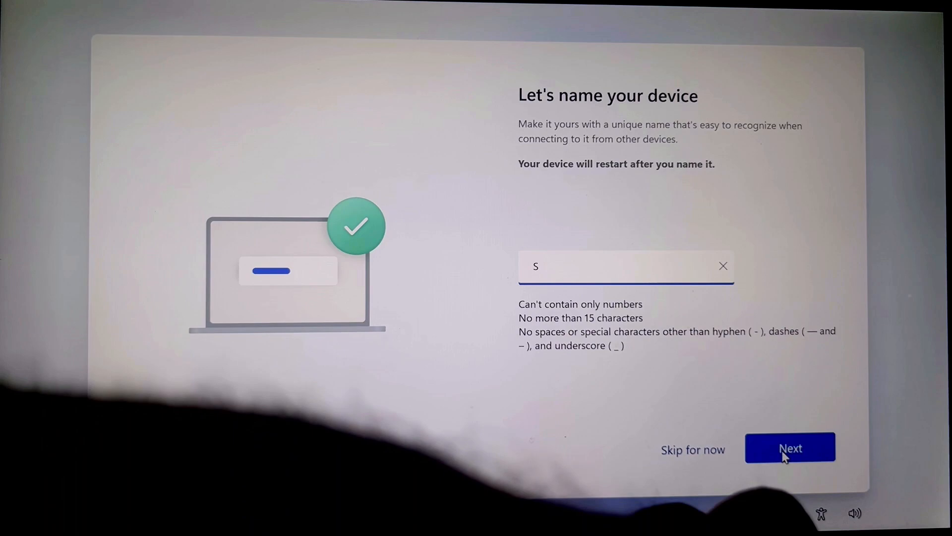
{"action": "type", "text": "P"}
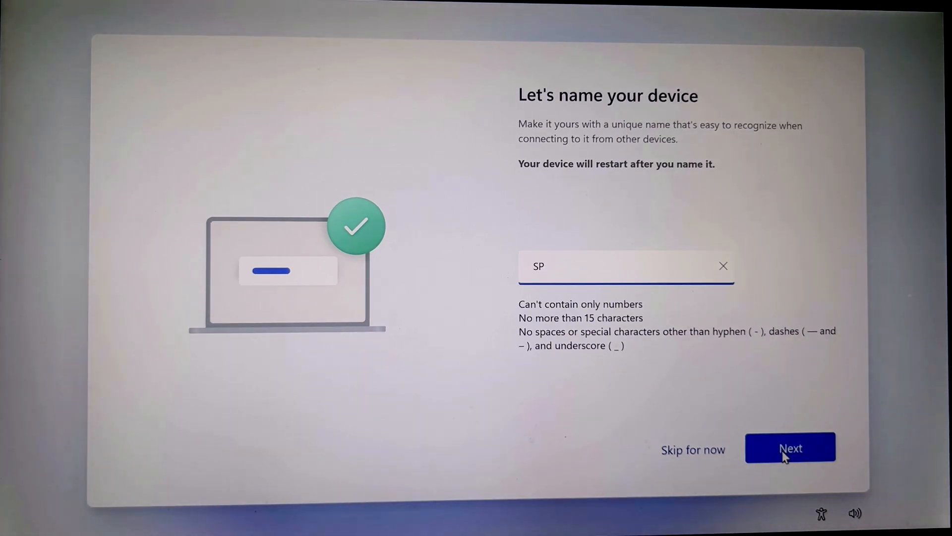
{"action": "left_click", "coordinate": [790, 447]}
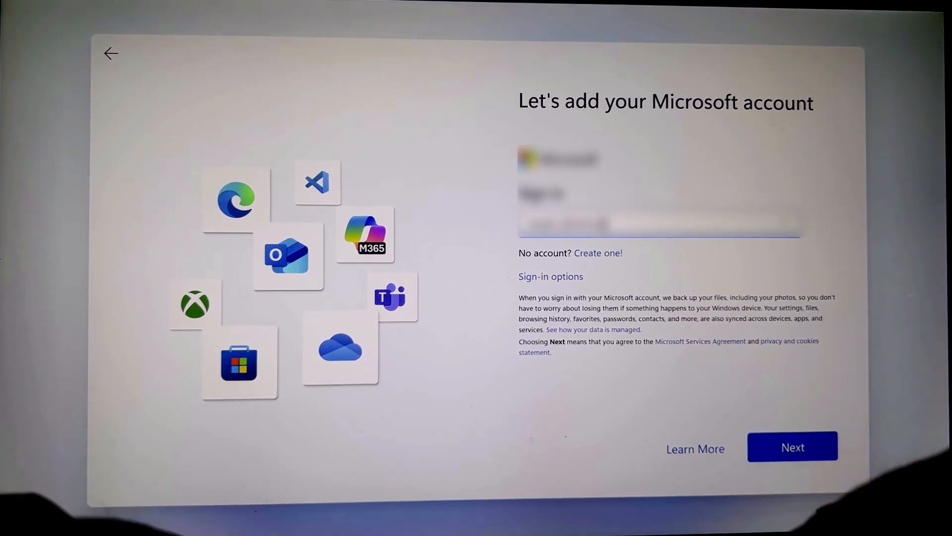
Sign in to the Microsoft account with its email and password.
{"action": "left_click", "coordinate": [791, 446]}
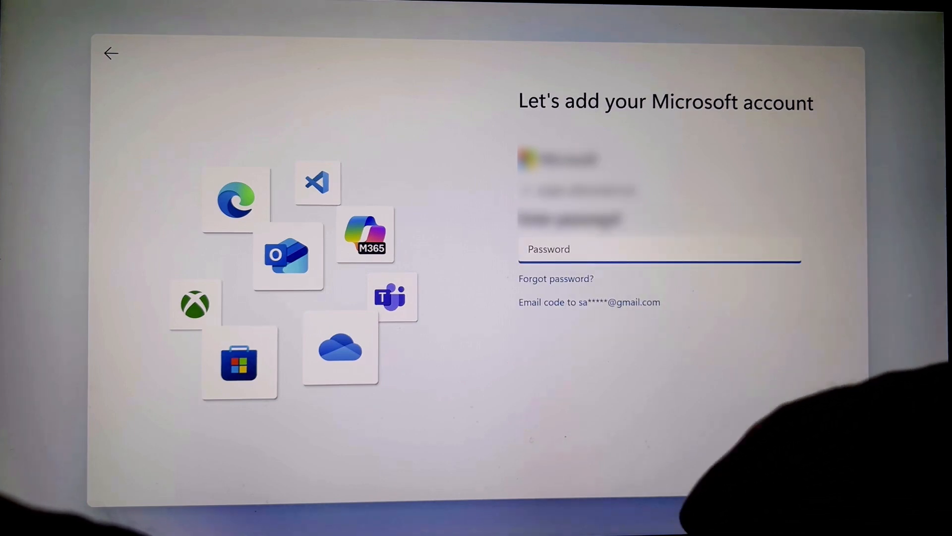
{"action": "type", "text": "password"}
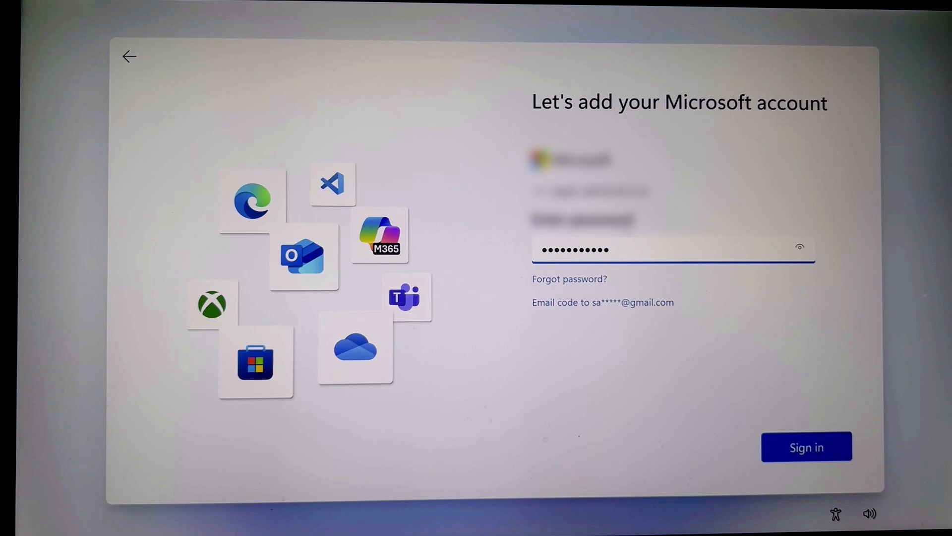
{"action": "left_click", "coordinate": [806, 446]}
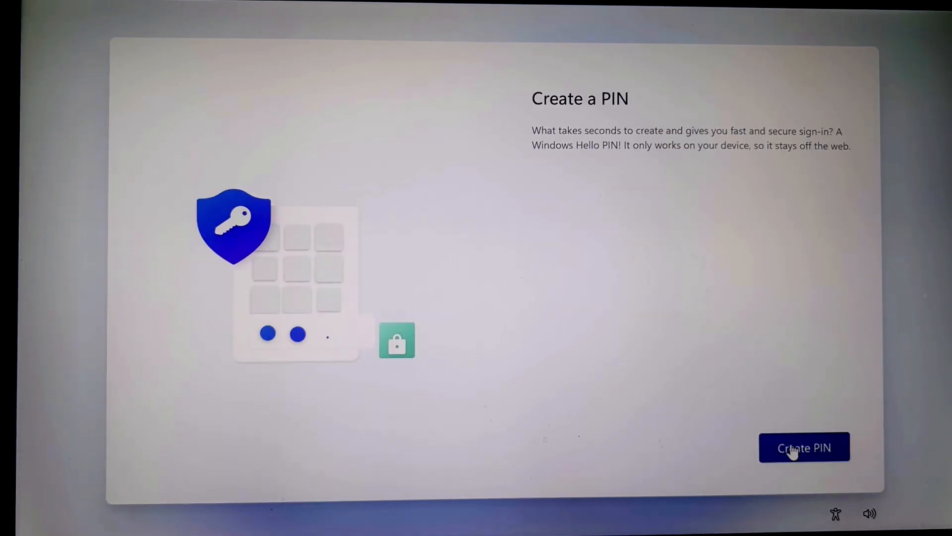
{"action": "left_click", "coordinate": [804, 447]}
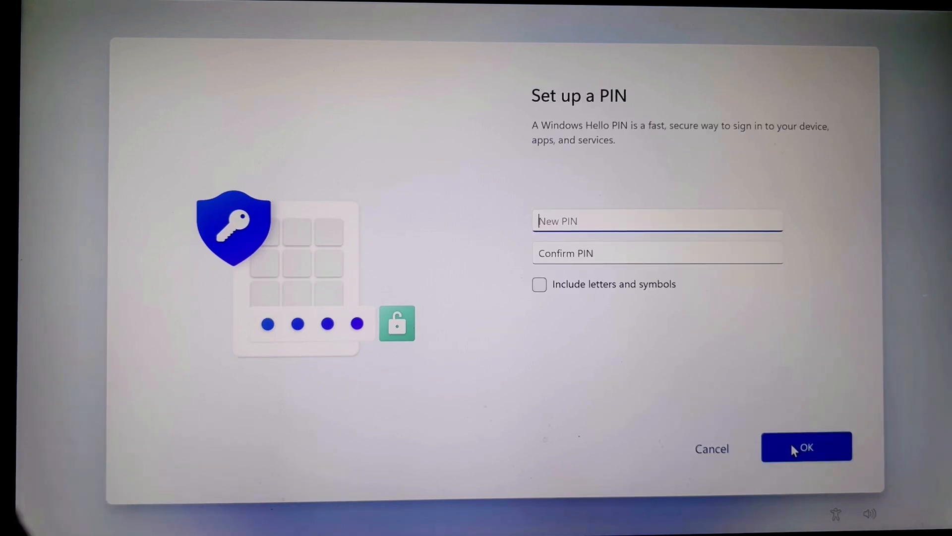
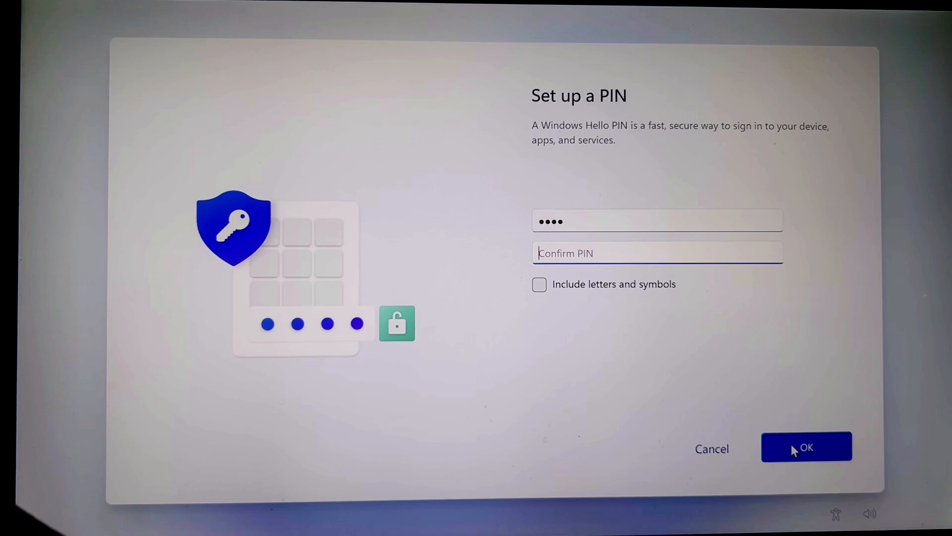
{"action": "left_click", "coordinate": [806, 446]}
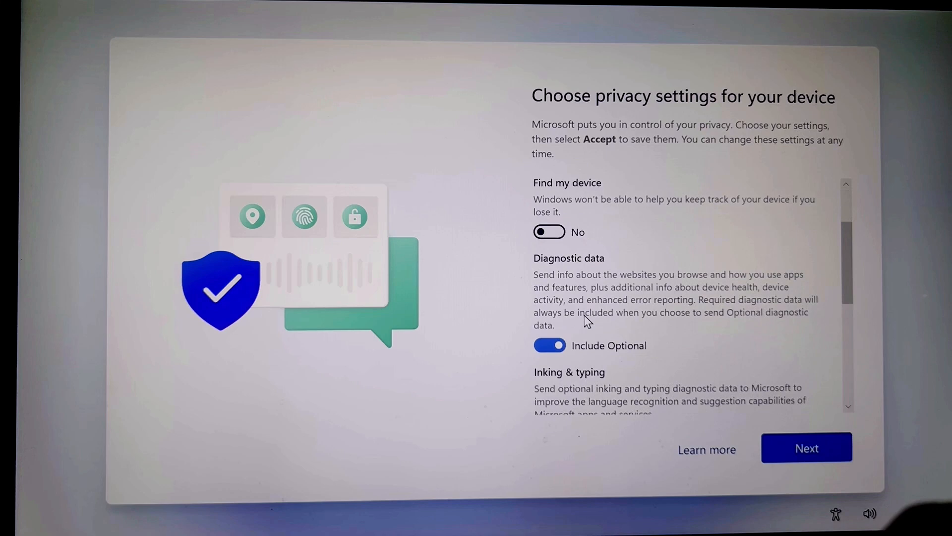
Turn the Advertising ID to No and accept the privacy settings.
{"action": "scroll", "scroll_direction": "down", "scroll_amount": 3}
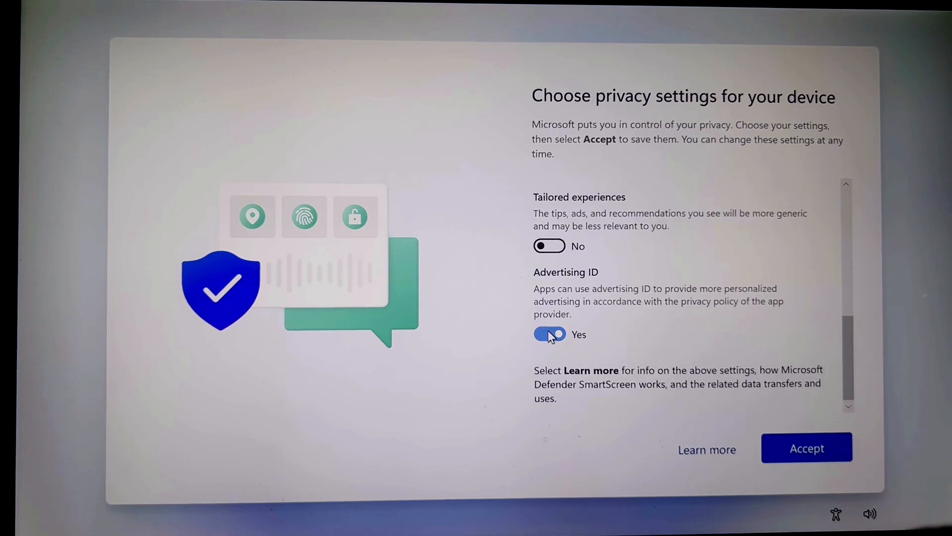
{"action": "left_click", "coordinate": [549, 334]}
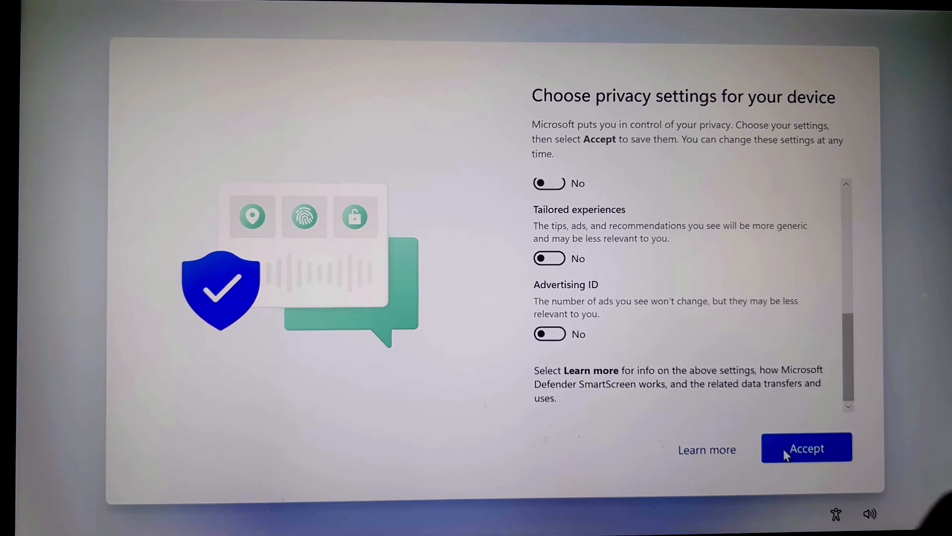
{"action": "left_click", "coordinate": [807, 448]}
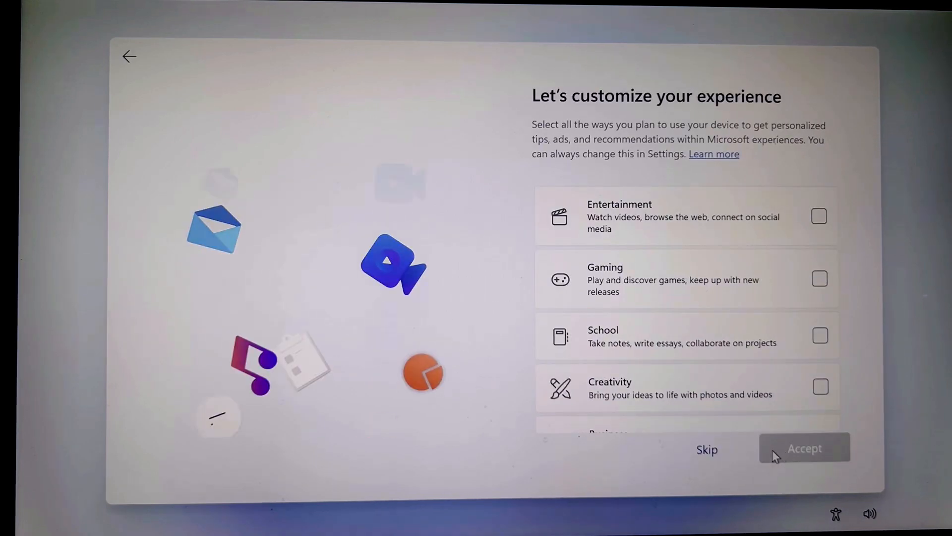
Skip choosing device usage, decline importing browsing data and skip phone photo backup.
{"action": "left_click", "coordinate": [803, 448]}
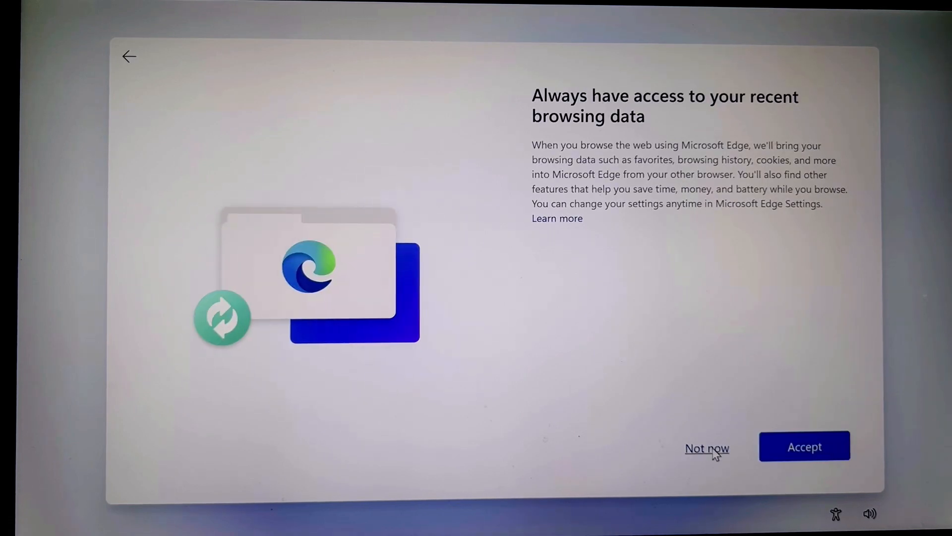
{"action": "left_click", "coordinate": [706, 448]}
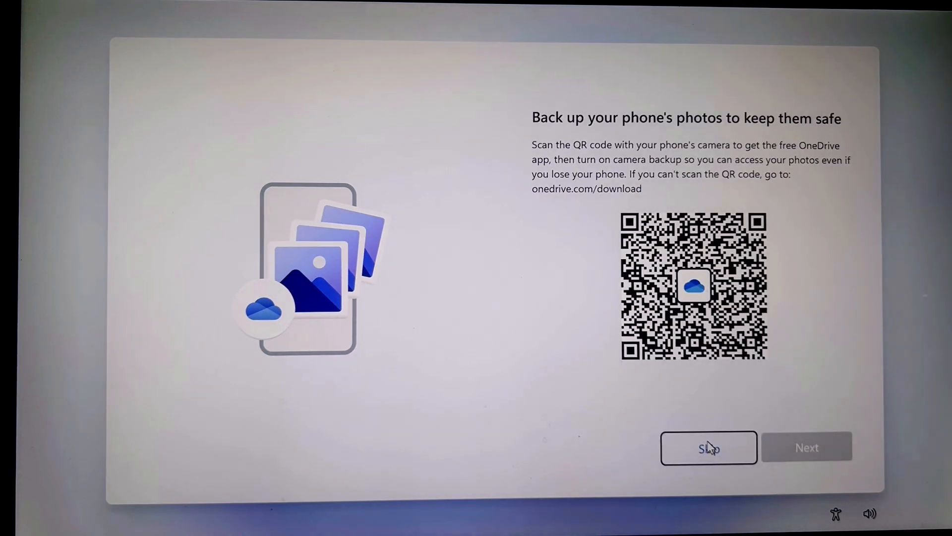
{"action": "left_click", "coordinate": [708, 448]}
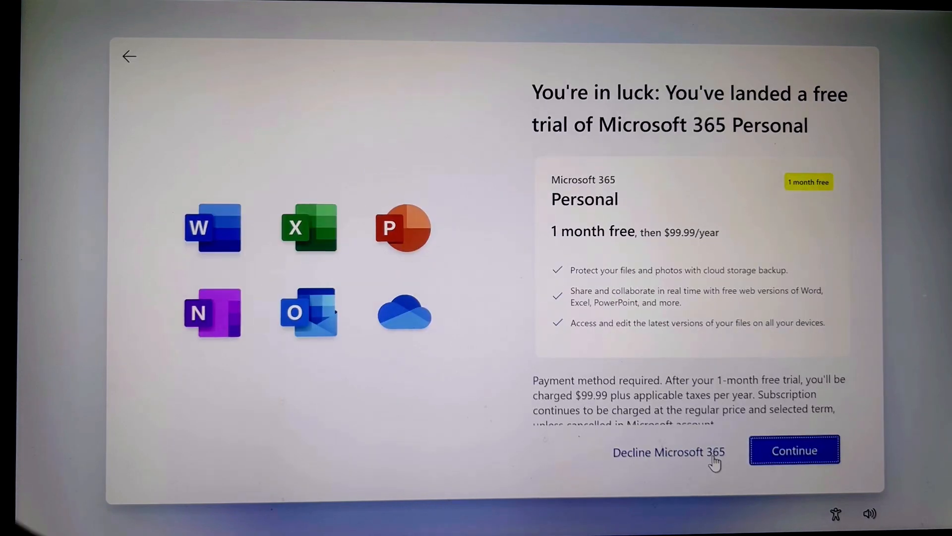
Decline the Microsoft 365 Personal and Basic offers and skip PC Game Pass.
{"action": "left_click", "coordinate": [668, 452]}
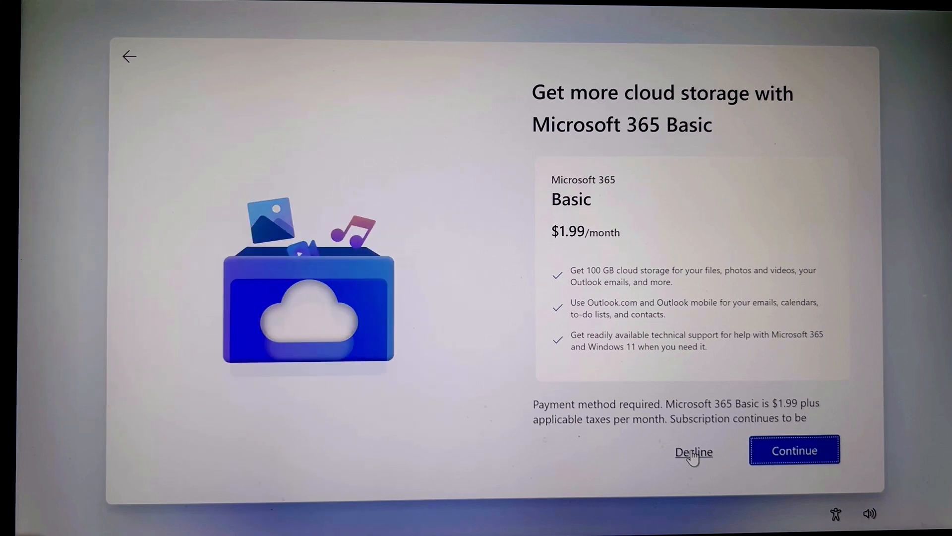
{"action": "left_click", "coordinate": [693, 451]}
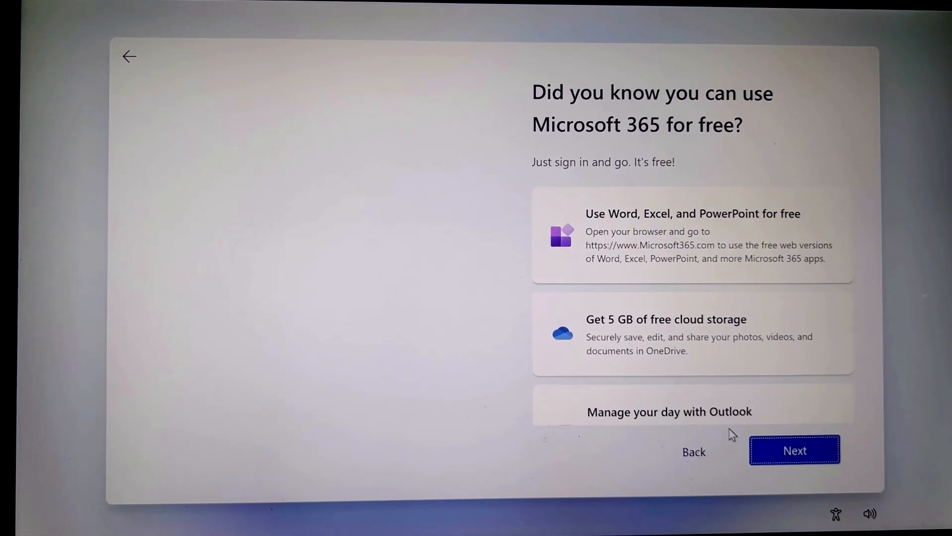
{"action": "left_click", "coordinate": [794, 450]}
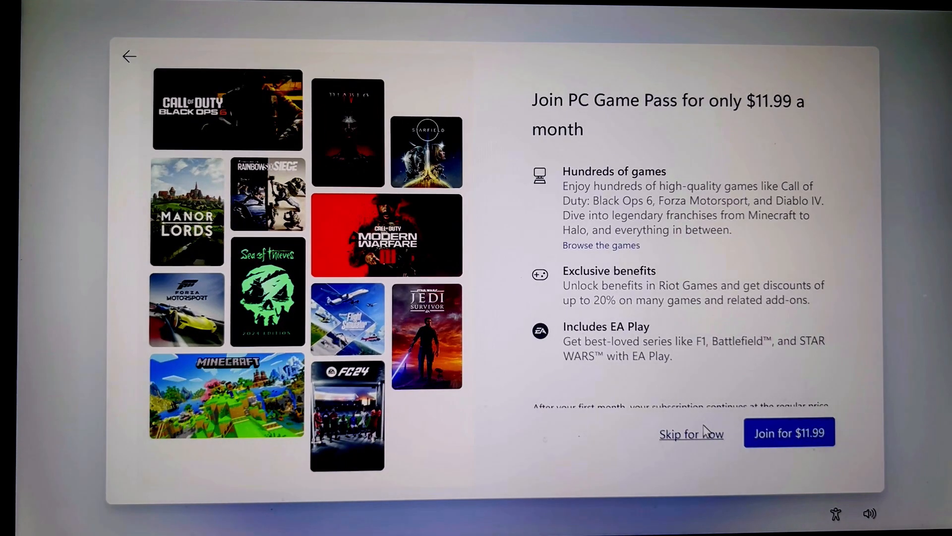
{"action": "left_click", "coordinate": [690, 434]}
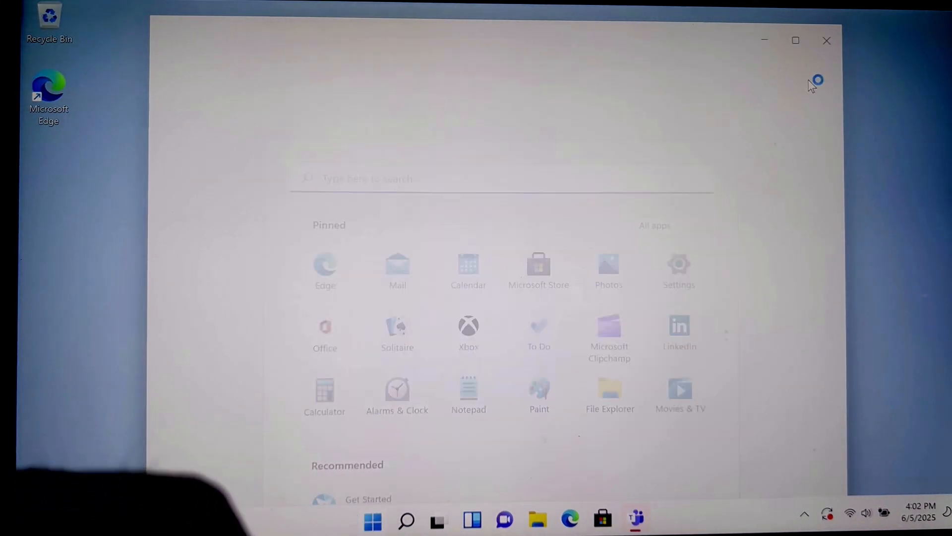
Close the blank leftover window and launch File Explorer from the taskbar.
{"action": "left_click", "coordinate": [826, 41]}
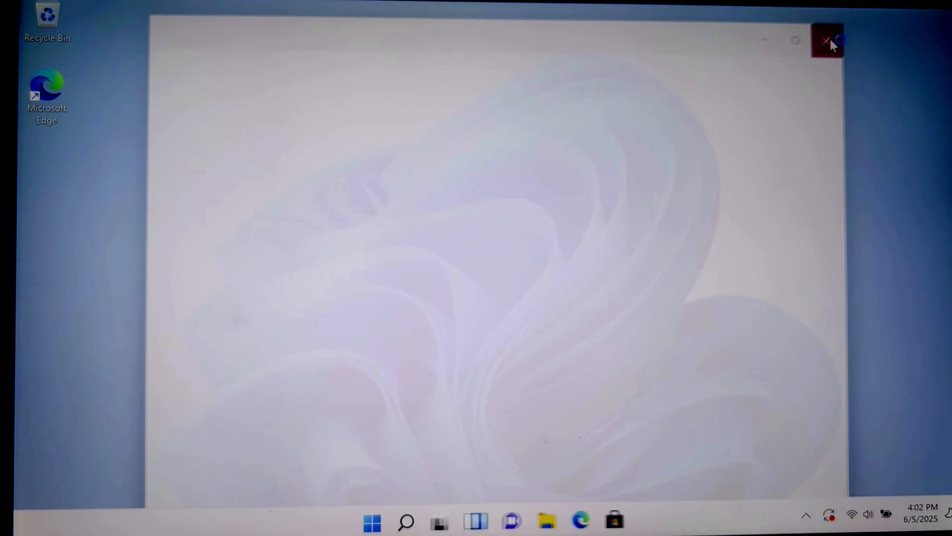
{"action": "left_click", "coordinate": [828, 40]}
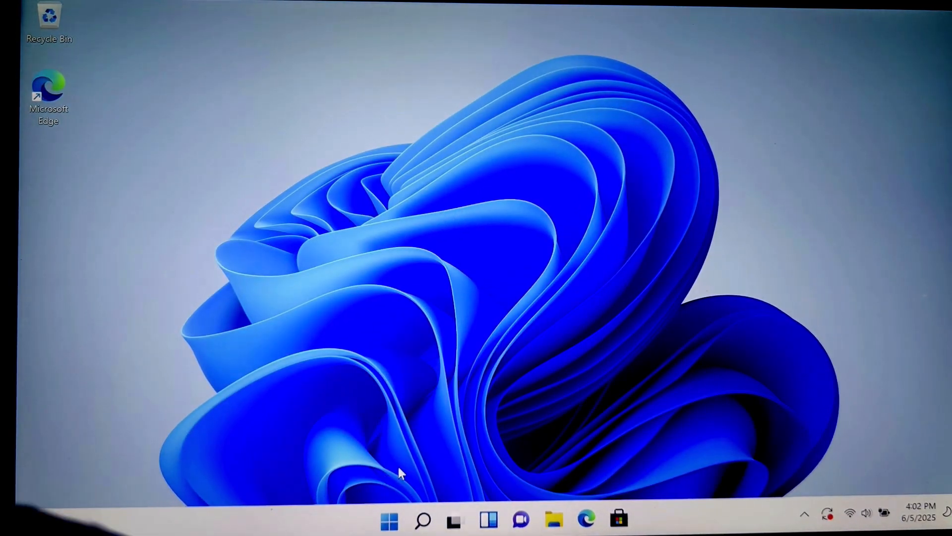
{"action": "left_click", "coordinate": [554, 519]}
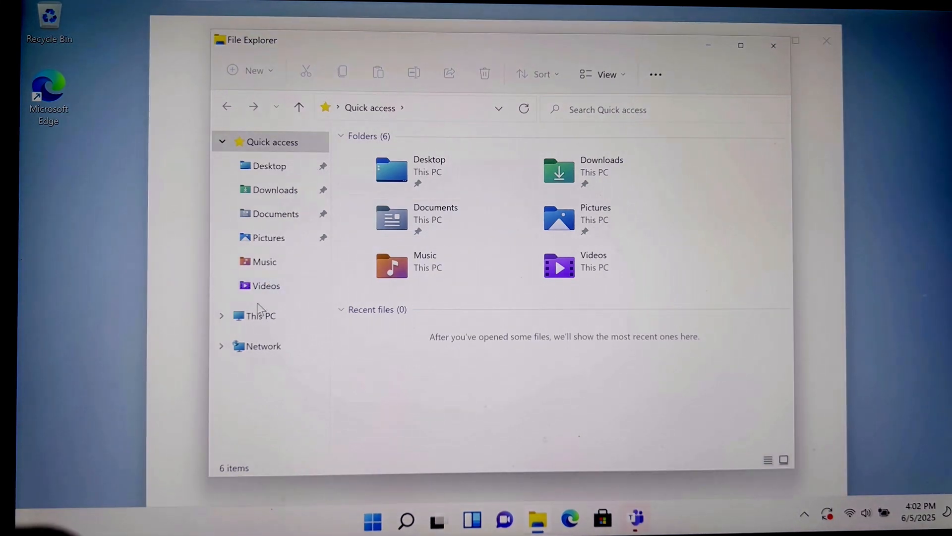
Show This PC with the ESD-ISO (C:) drive reporting 438 GB free of 465 GB.
{"action": "left_click", "coordinate": [259, 315]}
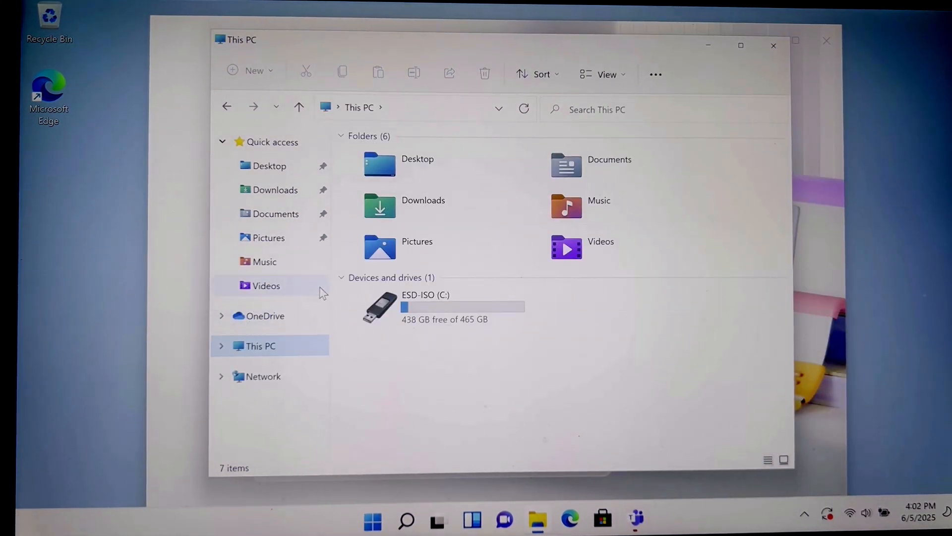
{"action": "mouse_move", "coordinate": [388, 313]}
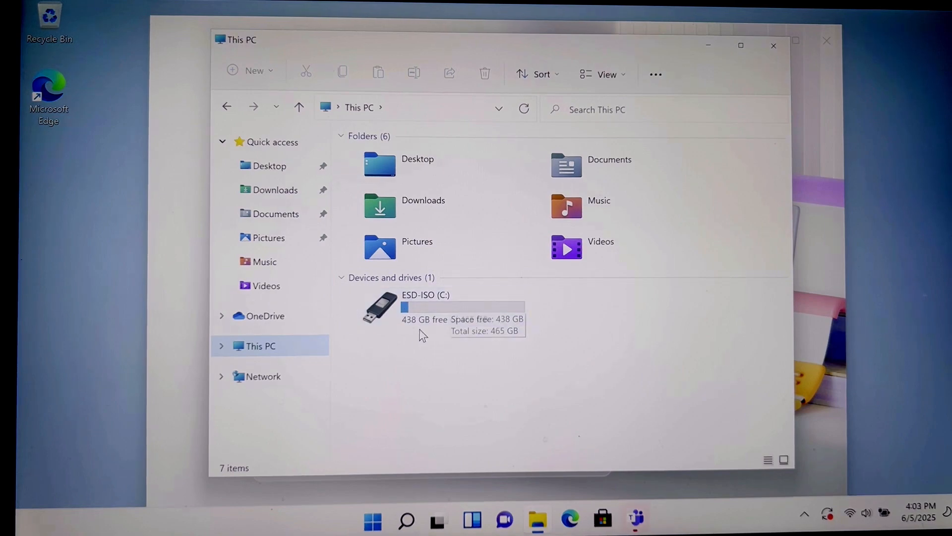
{"action": "mouse_move", "coordinate": [508, 232]}
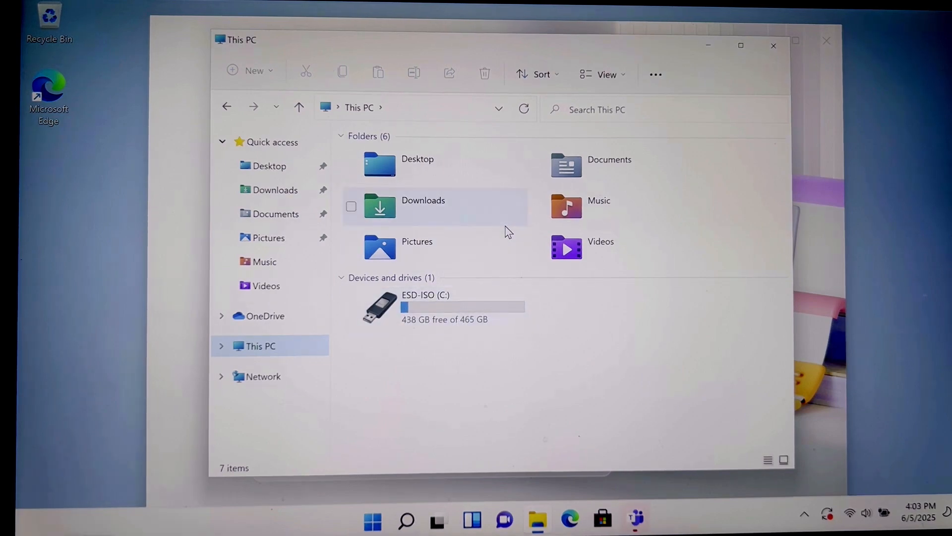